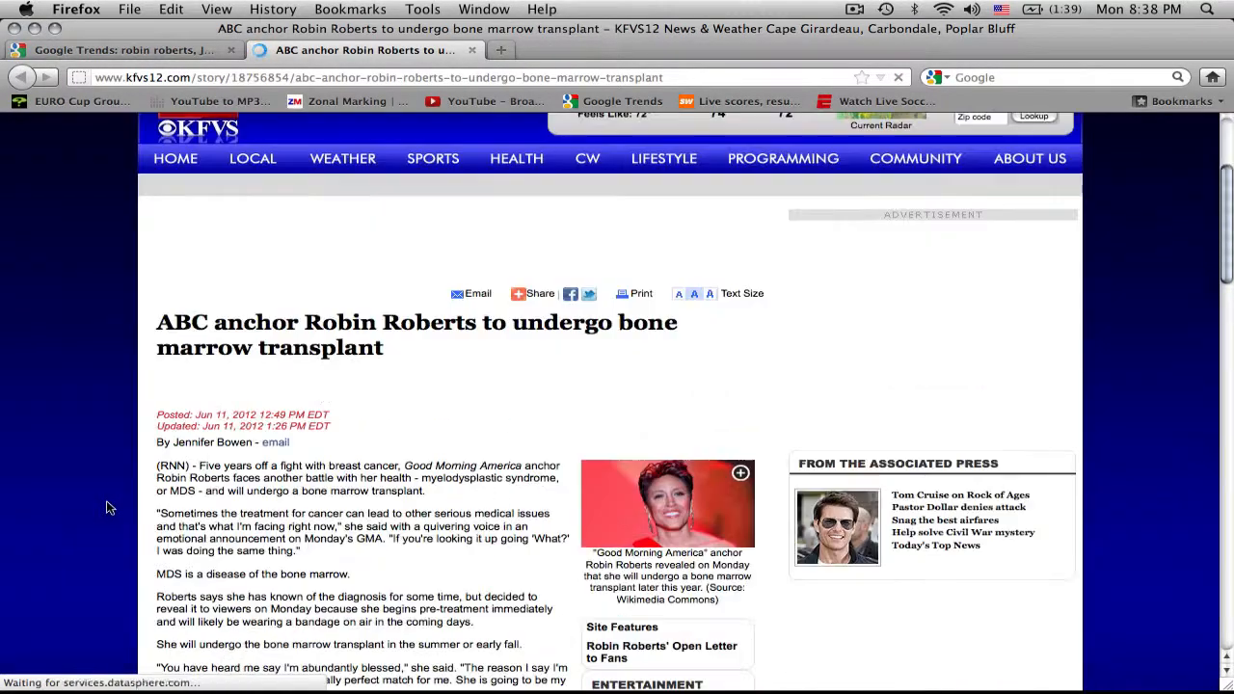
Step: Finish the Robin Roberts article and read the David Diehl DWI and poor-decision statement articles
click(125, 49)
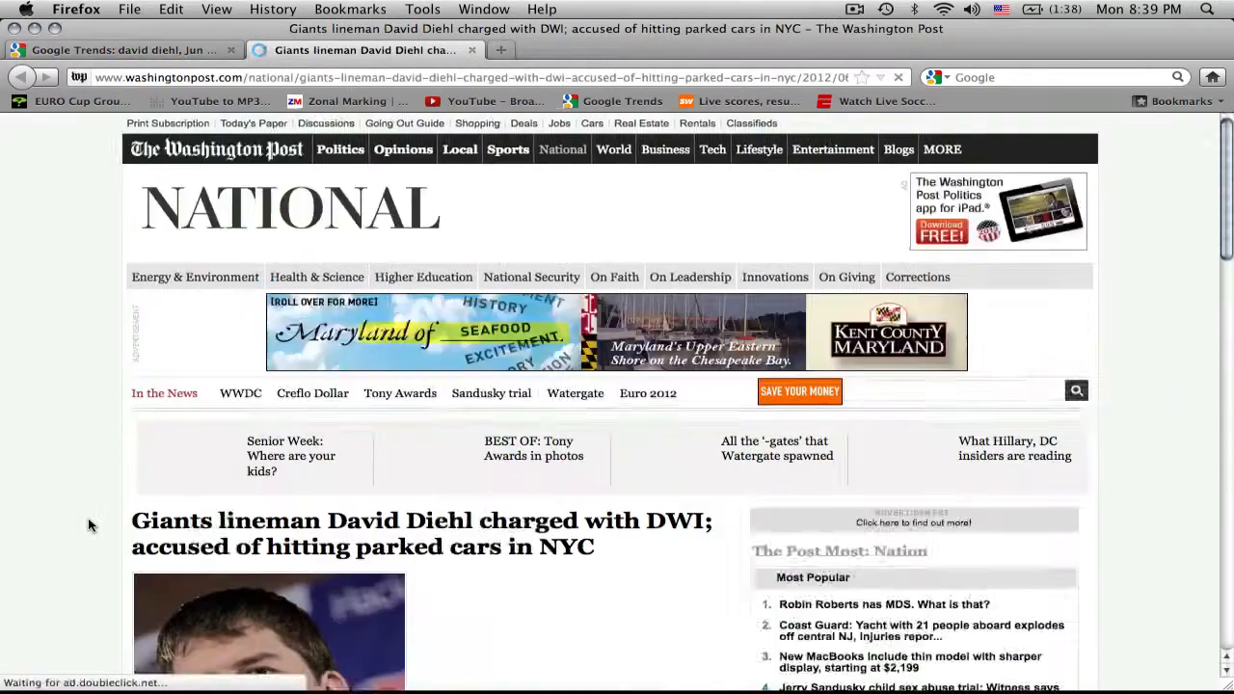
click(125, 49)
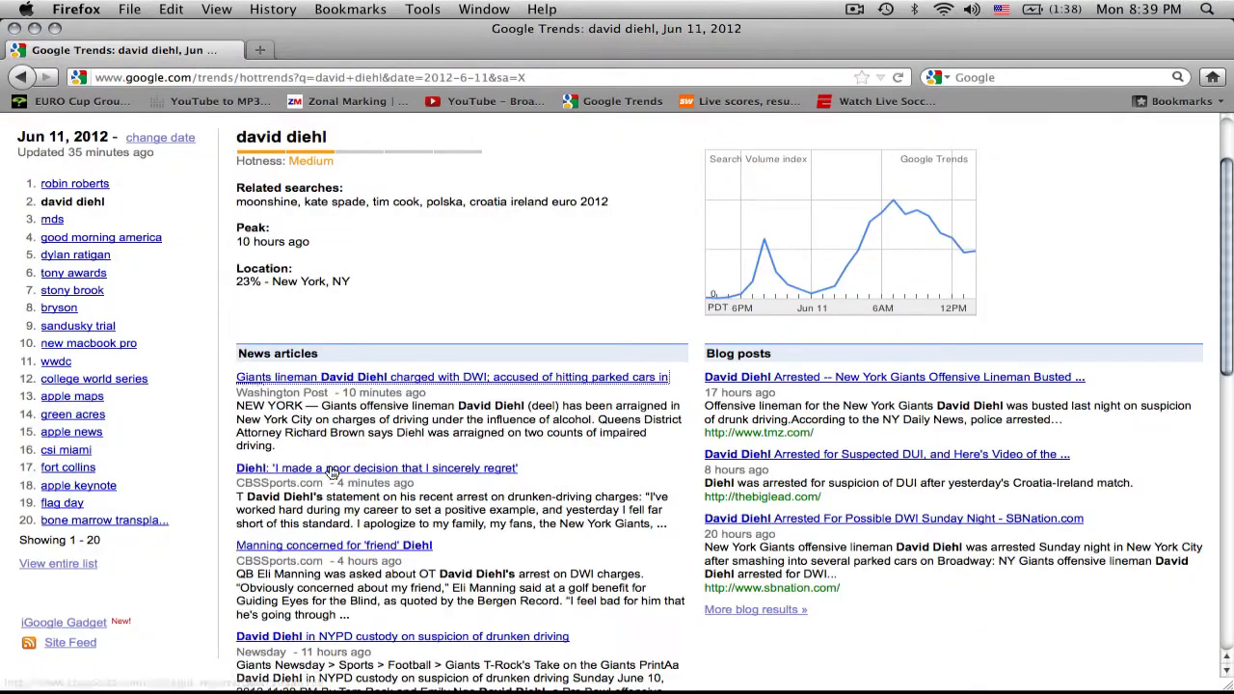
click(376, 467)
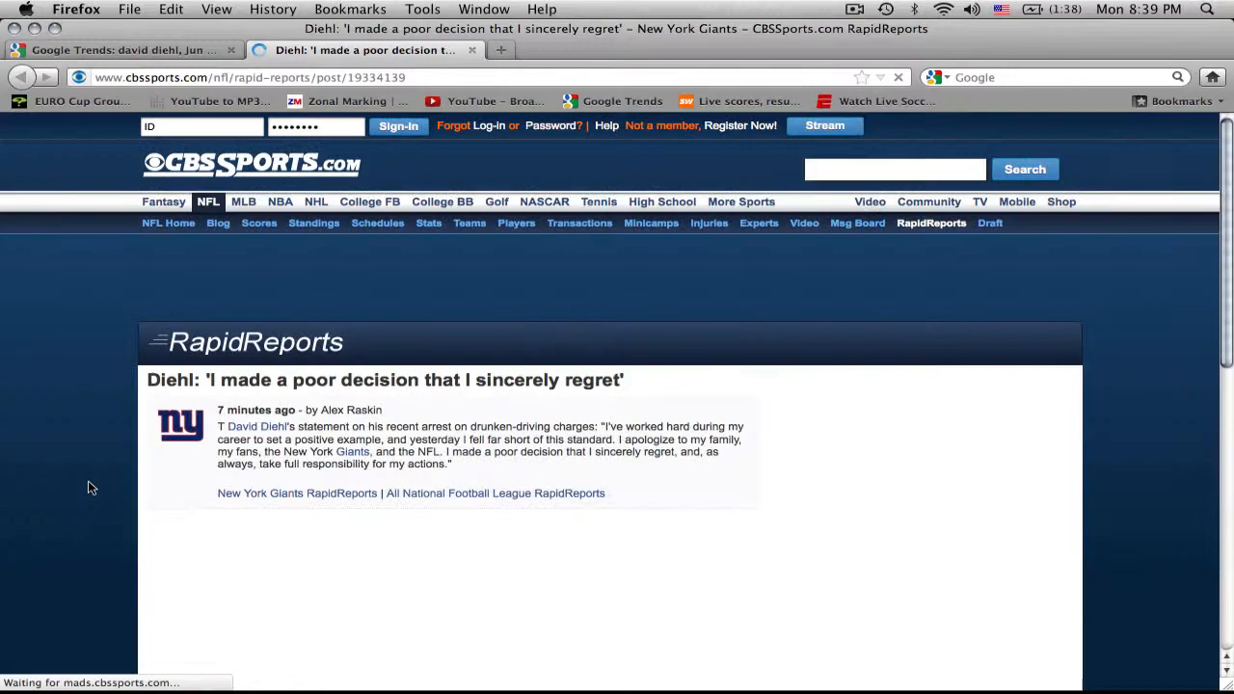
click(126, 49)
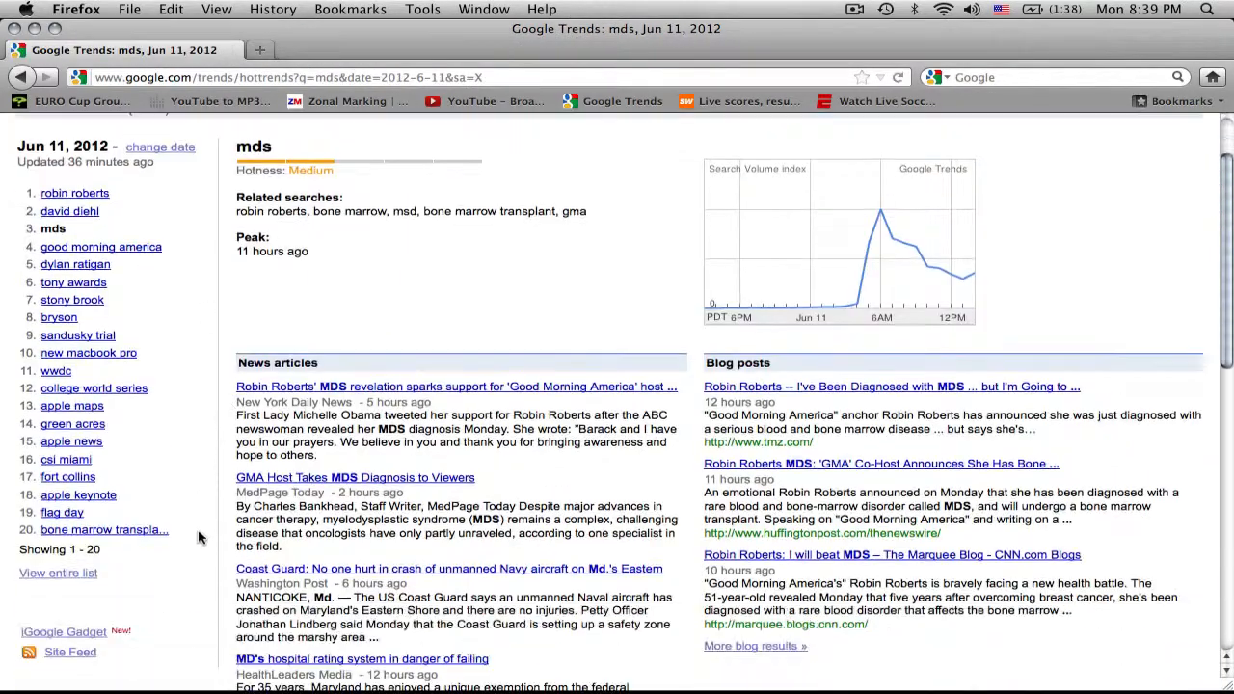
Step: Read the Robin Roberts MDS revelation article for the mds hot search
click(455, 386)
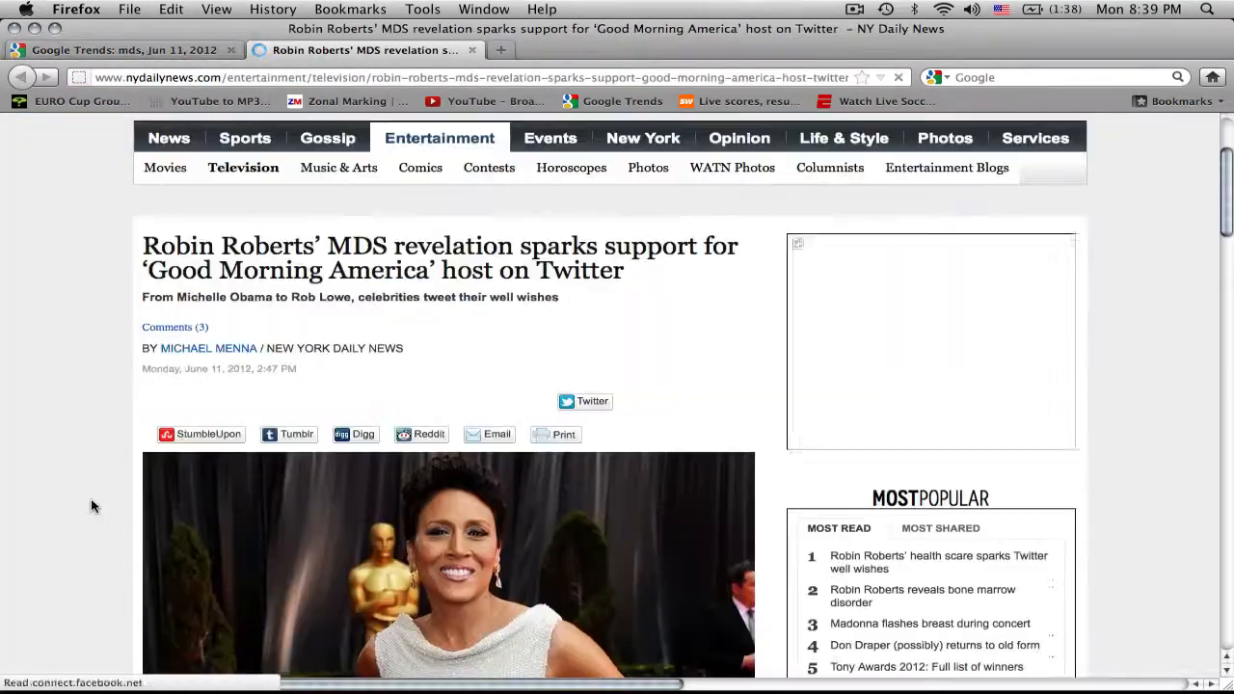
click(125, 49)
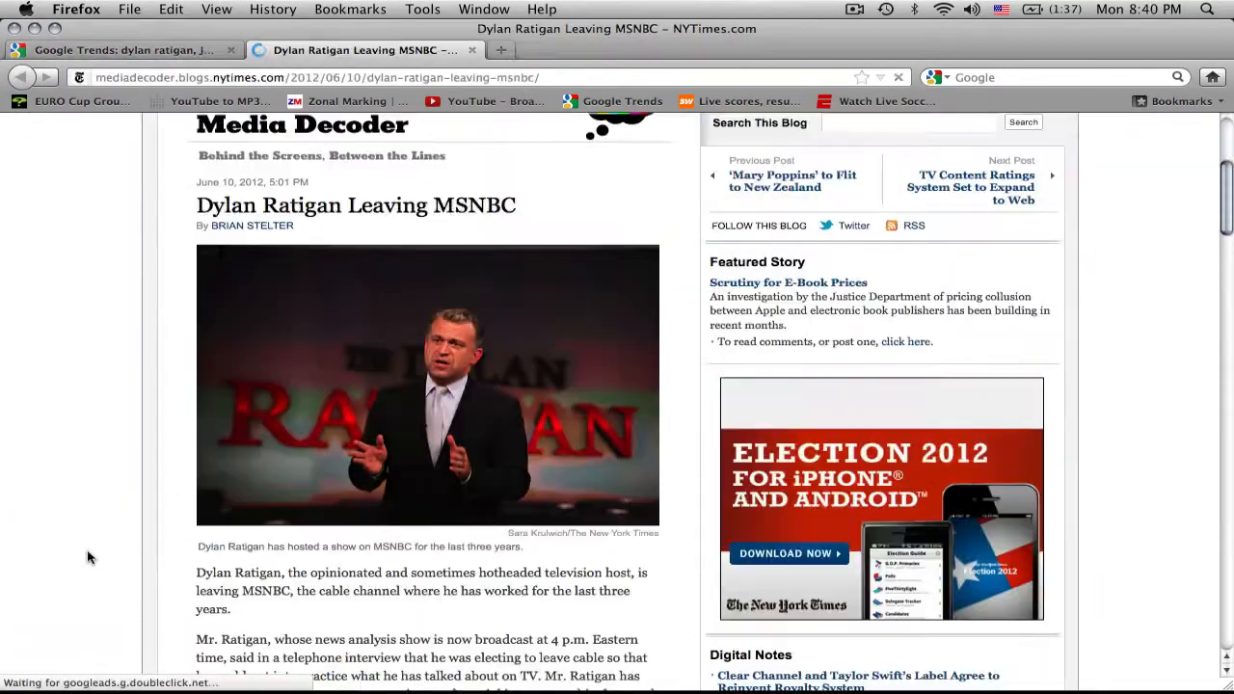
Step: Finish the Dylan Ratigan article and read a Tony Awards article
click(130, 49)
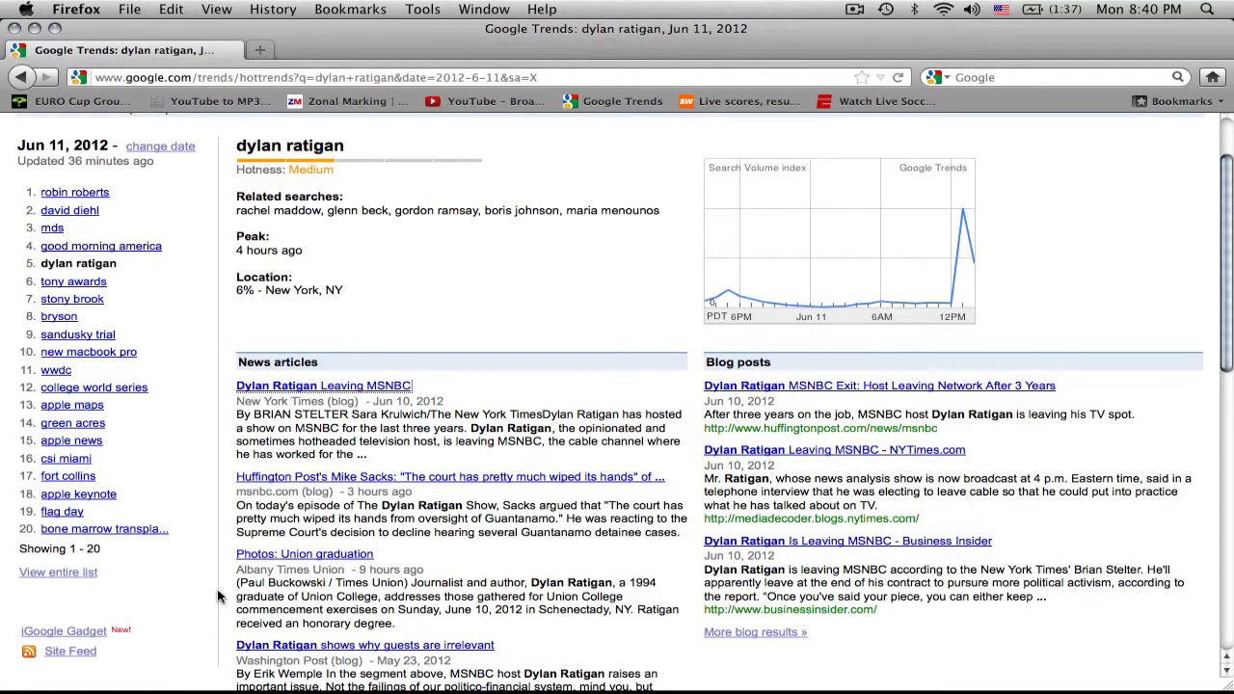
click(73, 282)
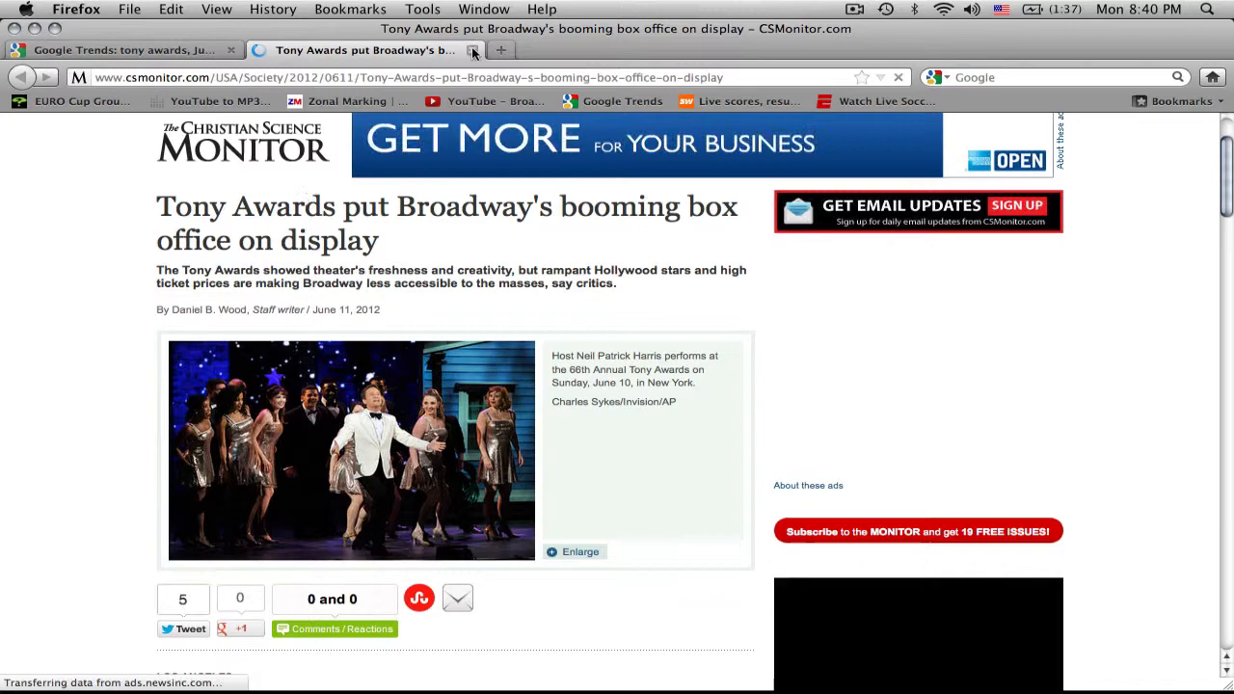
click(125, 49)
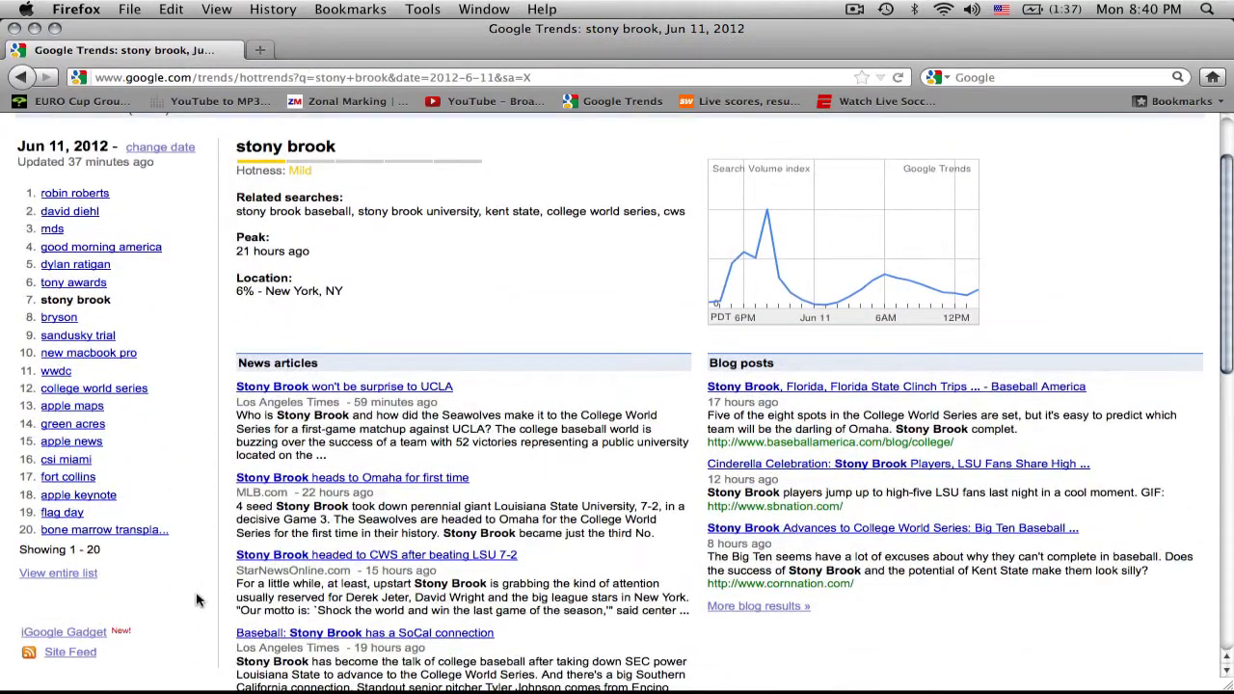
Step: Read the Stony Brook UCLA article, skipping its interstitial ad
click(344, 386)
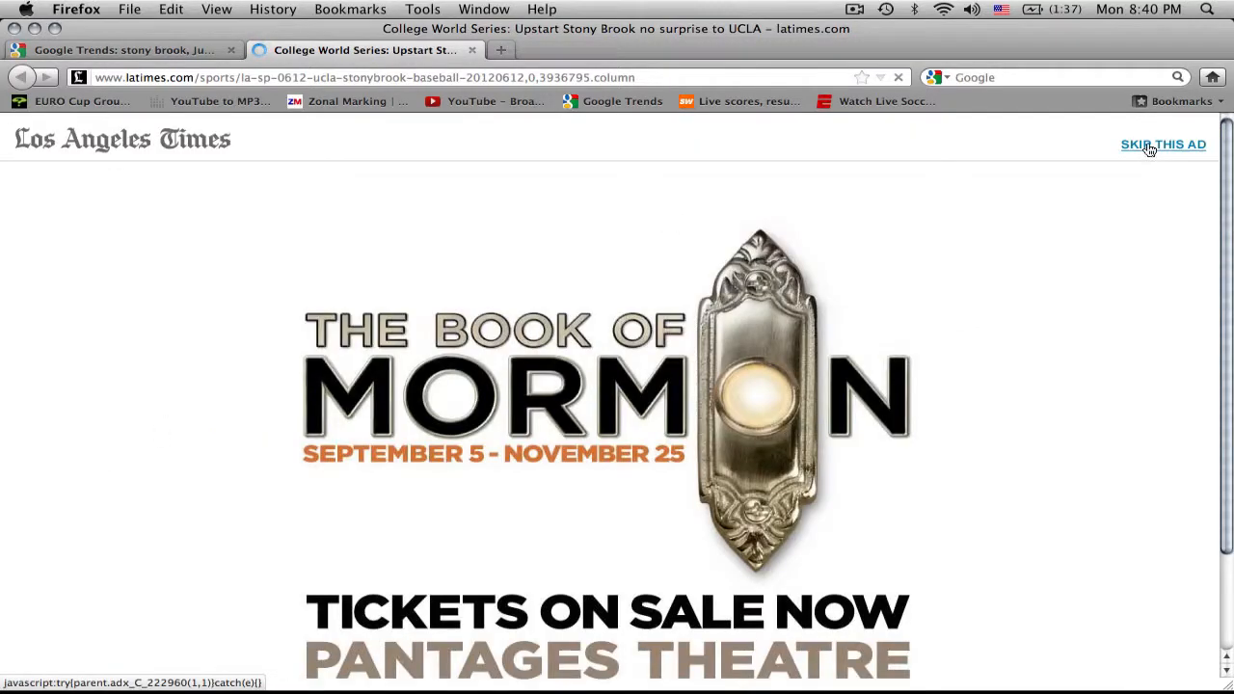
click(1163, 145)
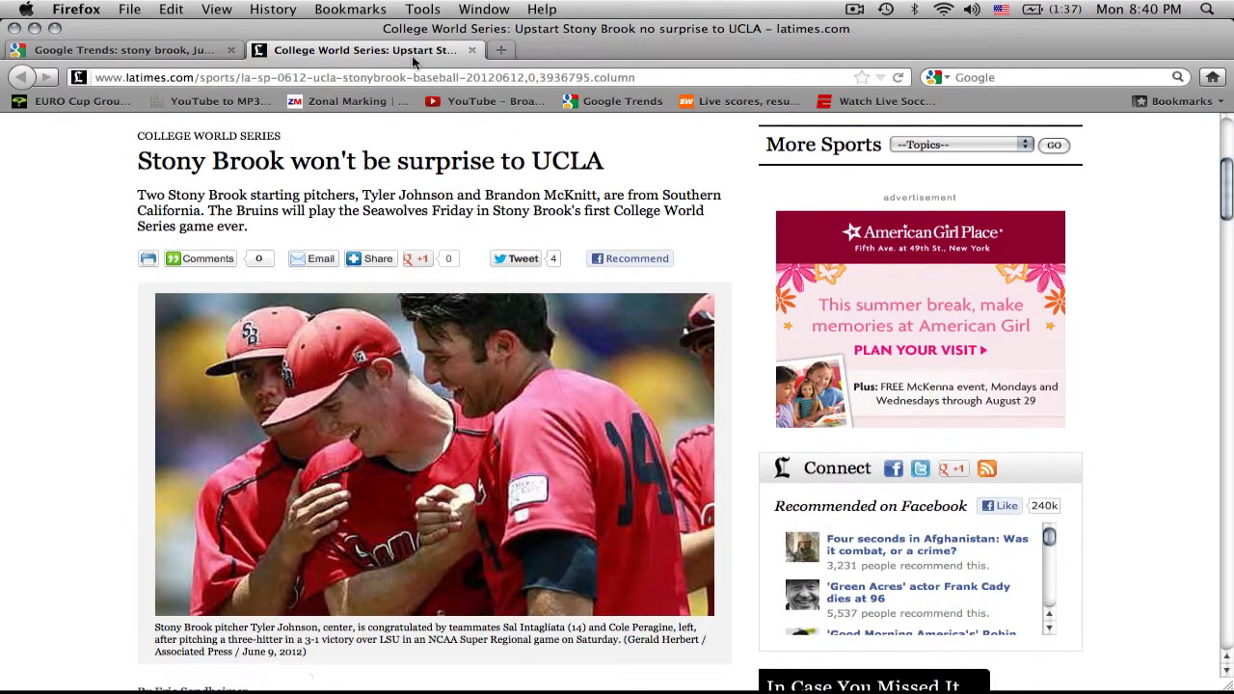
click(131, 49)
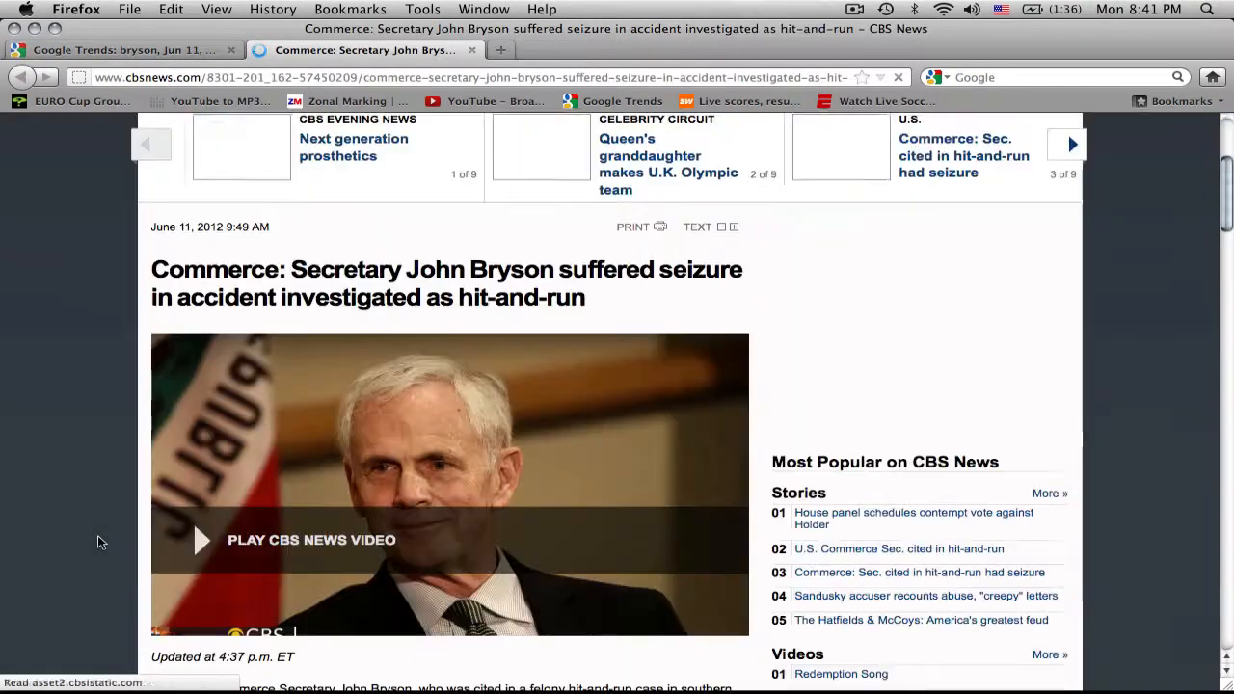
Step: Finish the John Bryson article and scroll through the sandusky trial and MacBook Pro stories
click(126, 50)
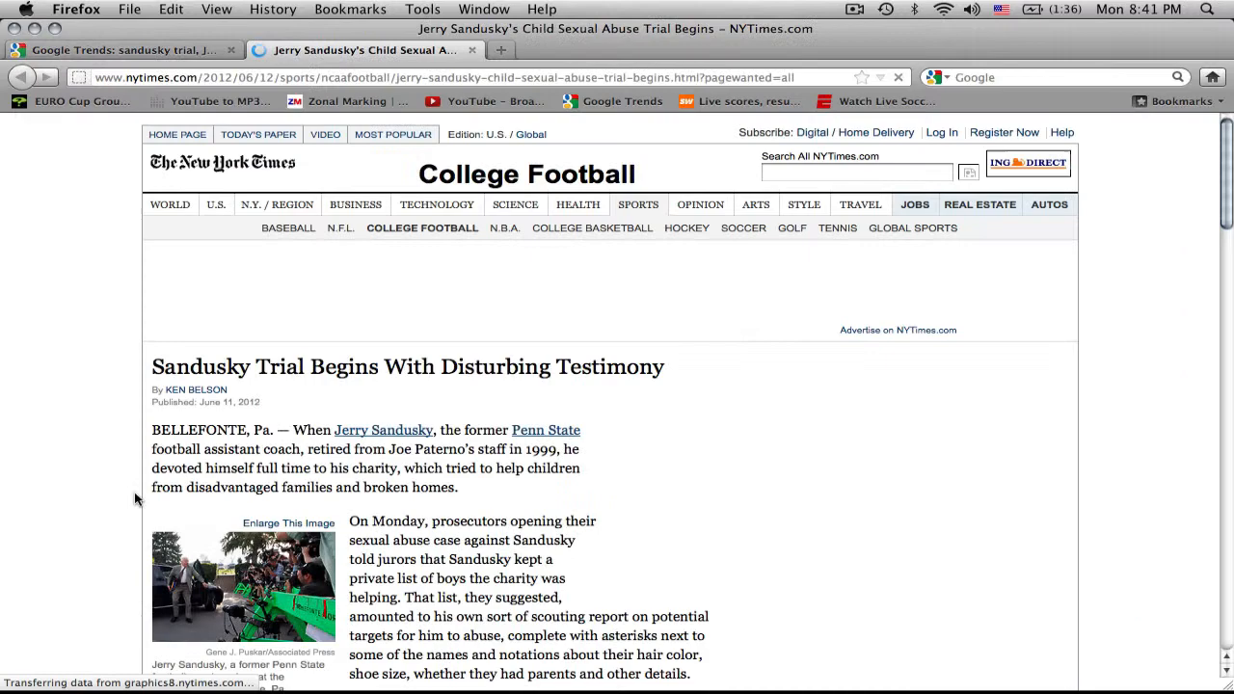
scroll(down, 3)
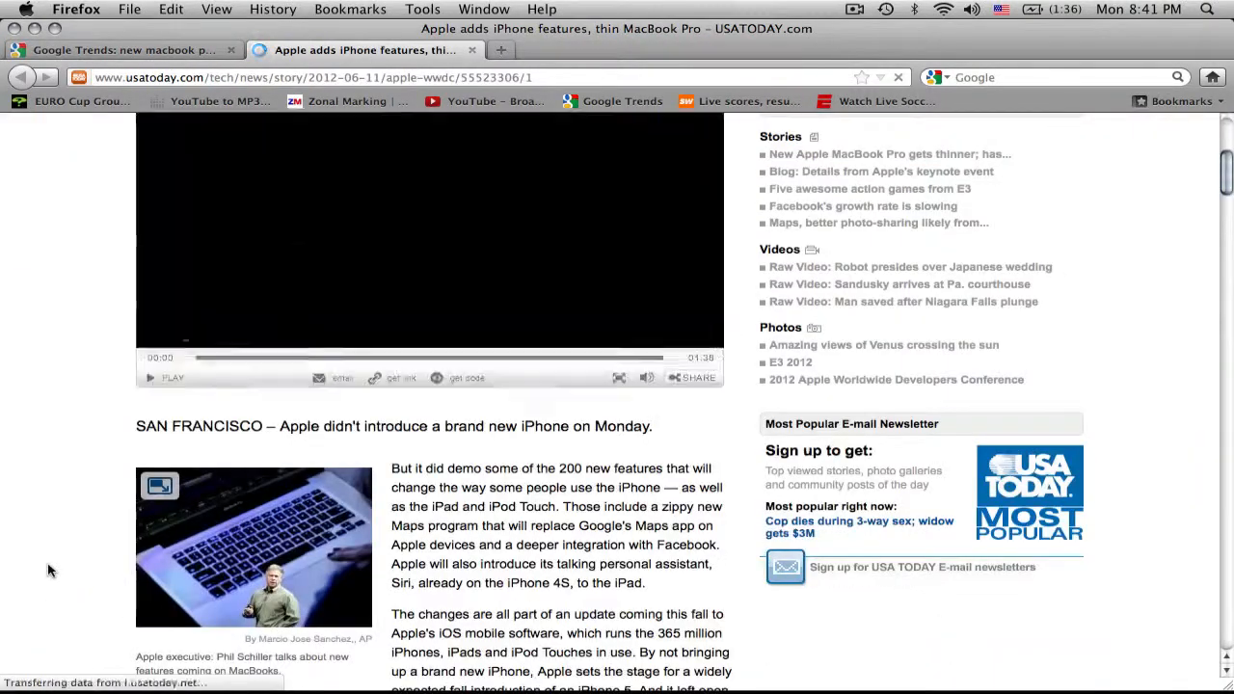
scroll(down, 3)
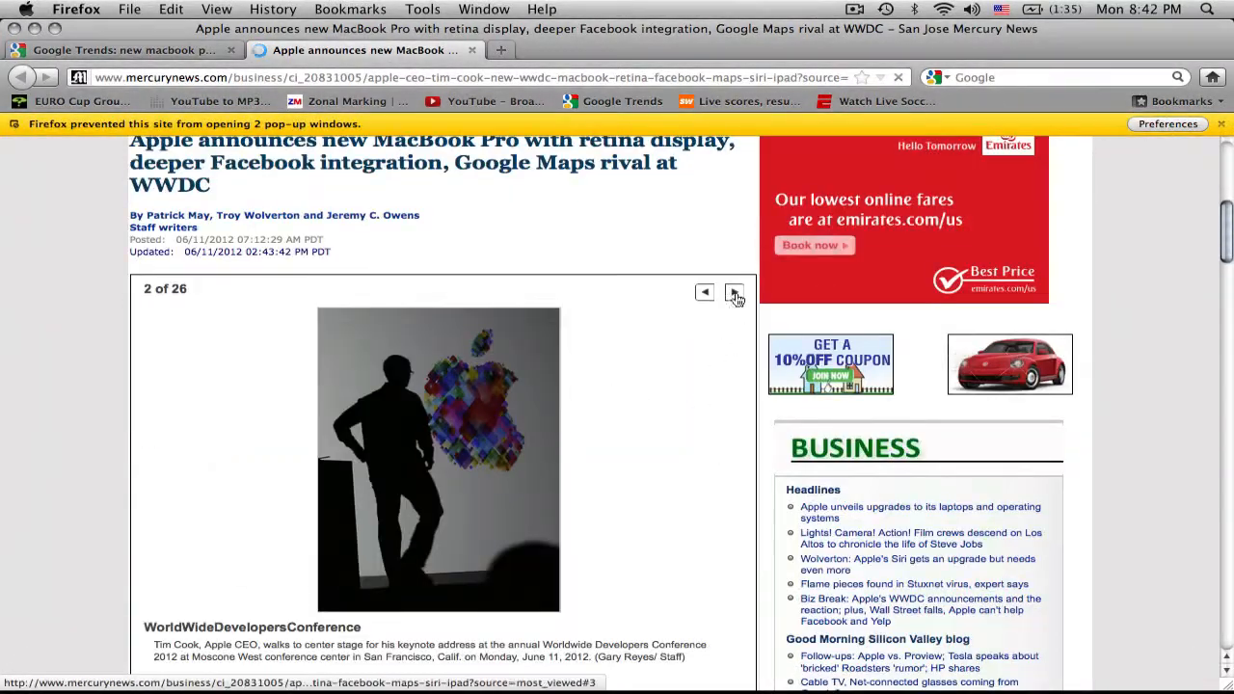
Step: Advance the Mercury News WWDC photo gallery photo by photo toward photo 20 of 26
click(735, 292)
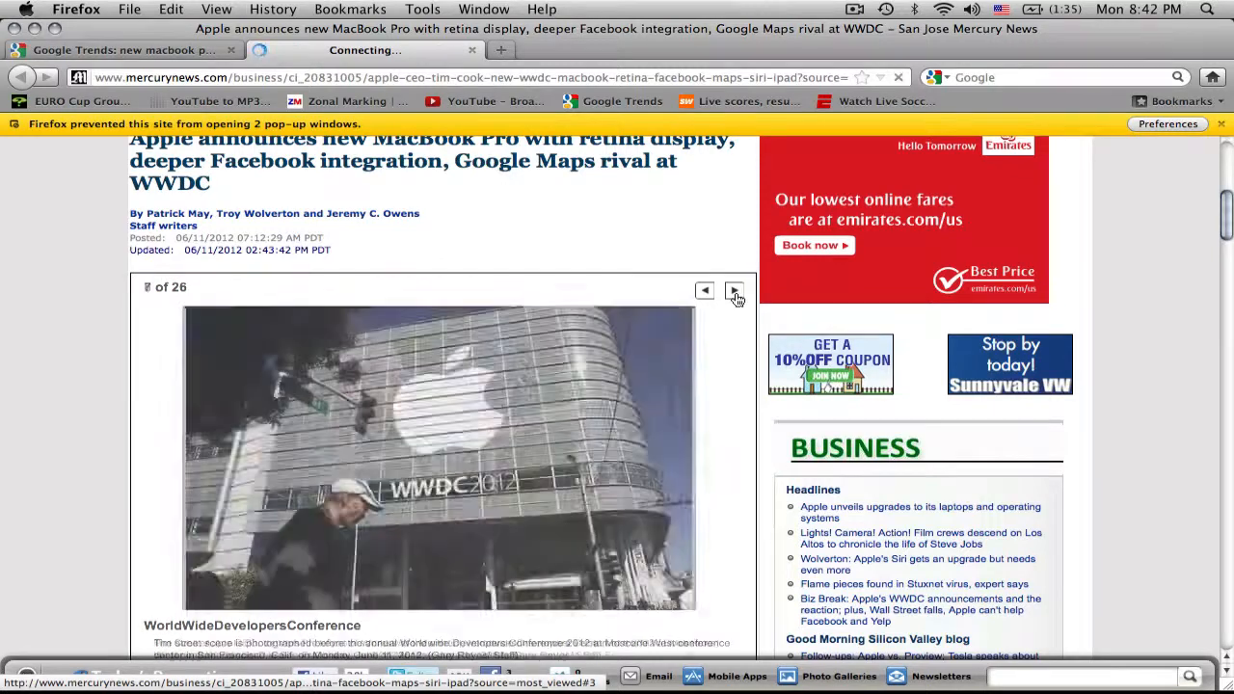
click(735, 292)
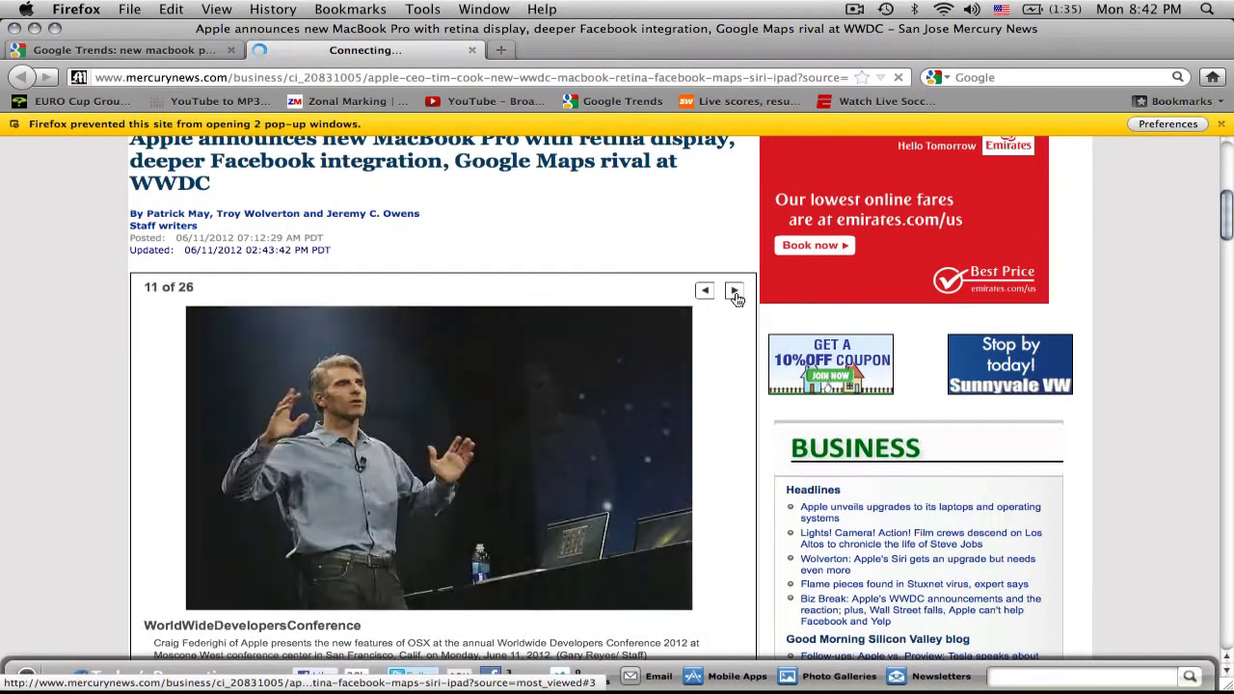
click(734, 291)
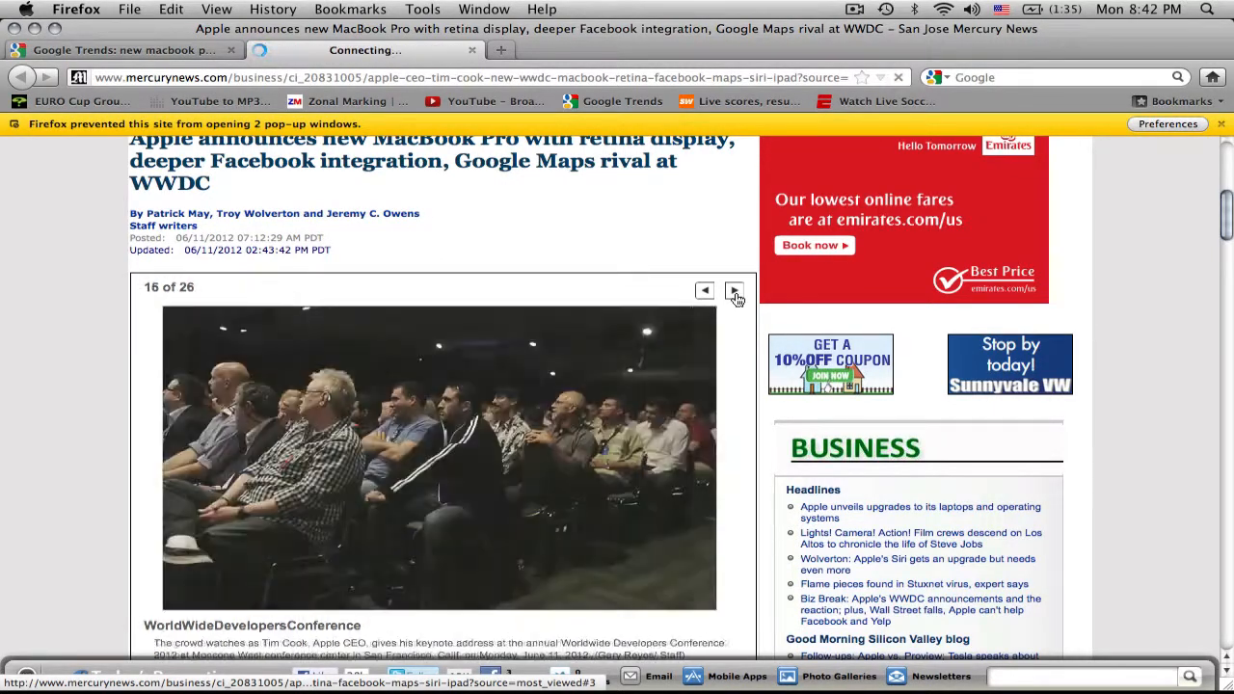
click(733, 291)
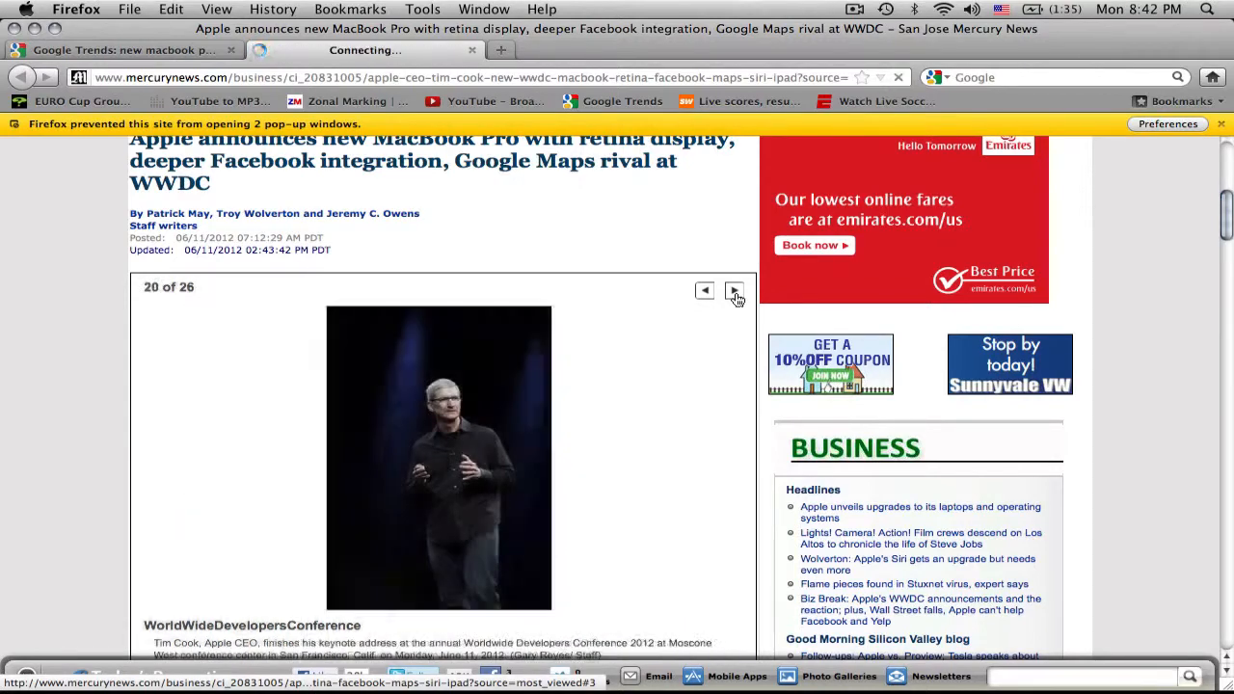
click(733, 291)
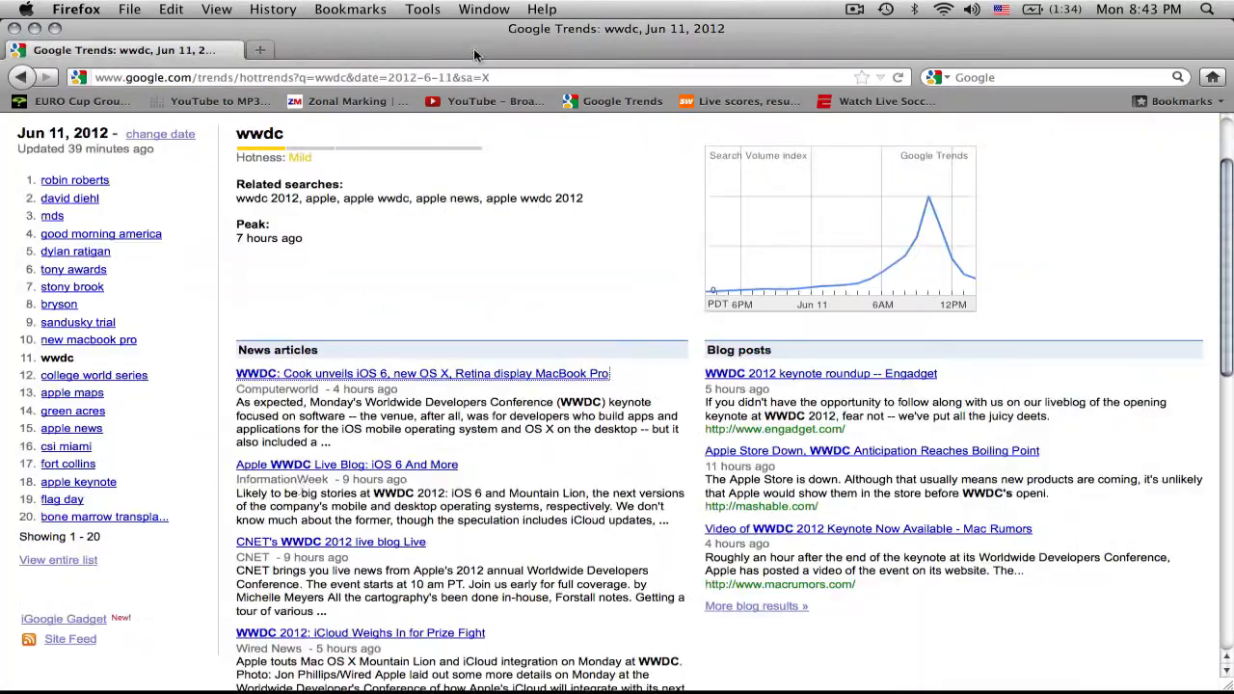
Step: Read the ESPN college world series article and move to the apple maps hot search
click(330, 541)
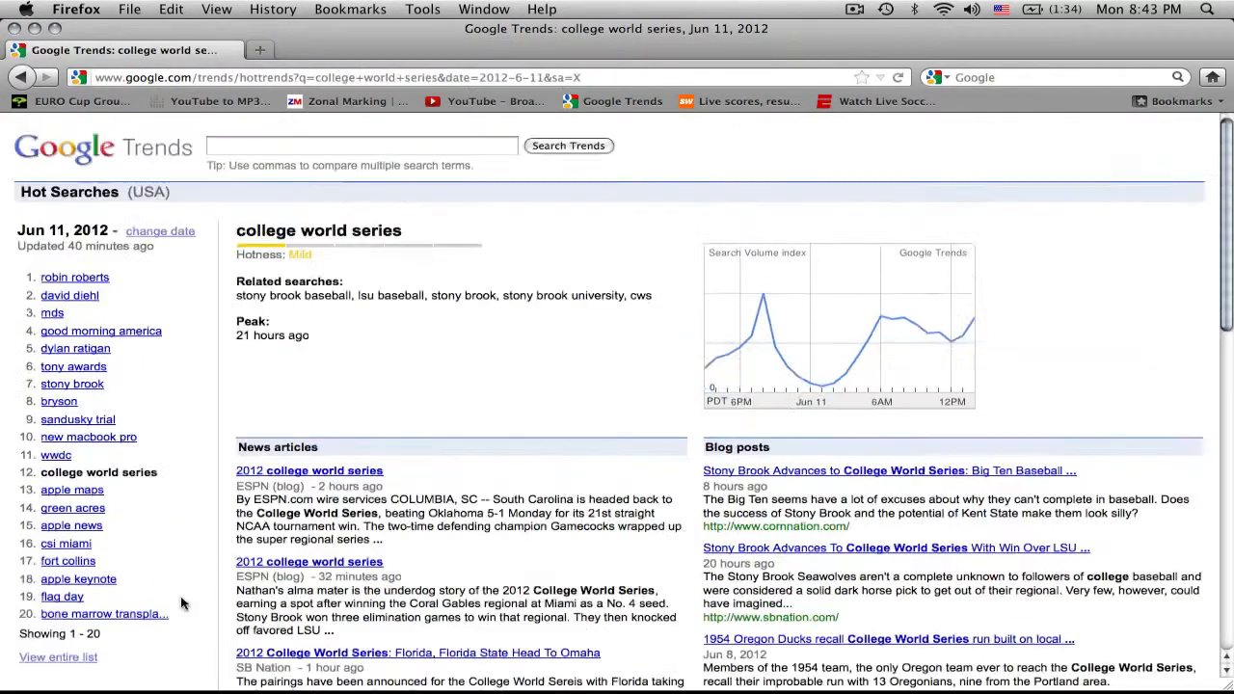
click(308, 471)
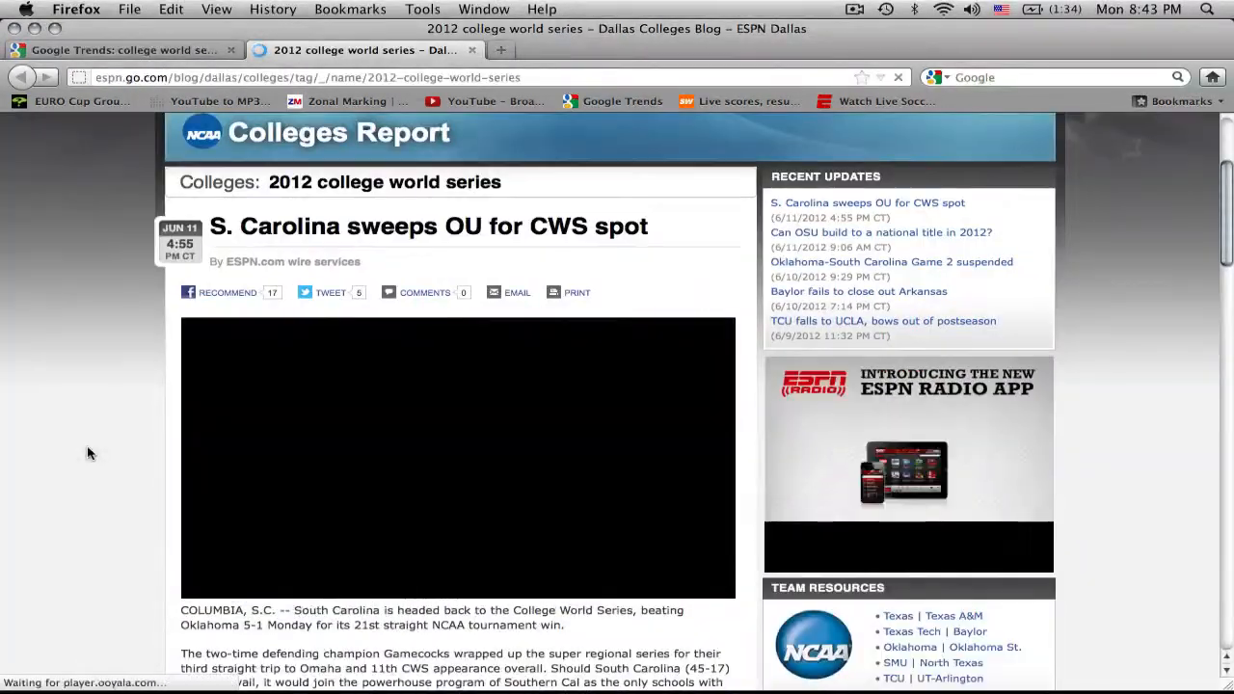
click(125, 49)
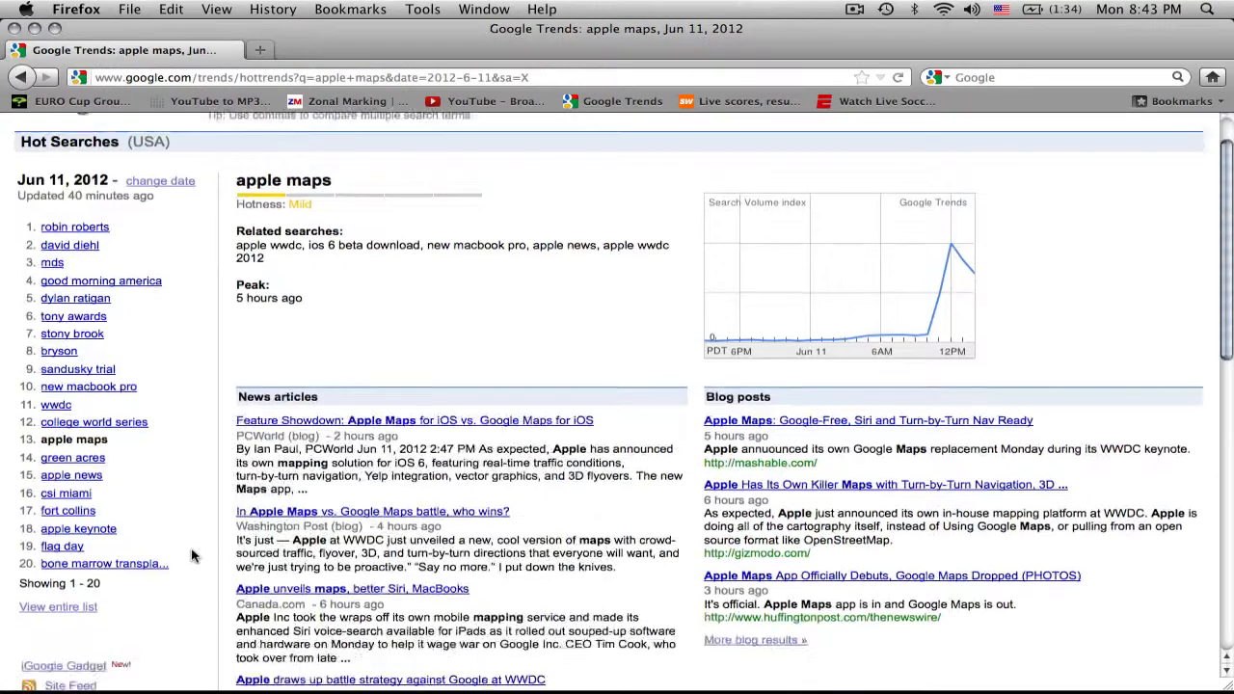
Step: Read the PCWorld and Washington Post Apple Maps articles, then move to green acres
click(415, 420)
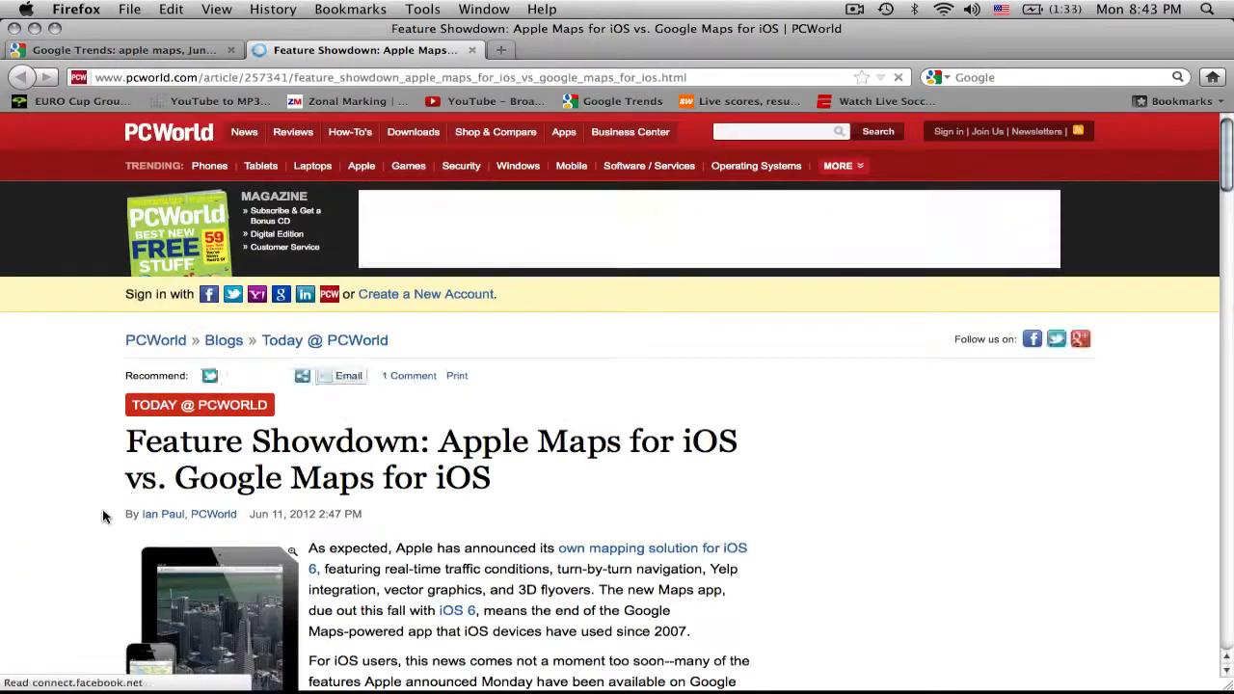
click(130, 49)
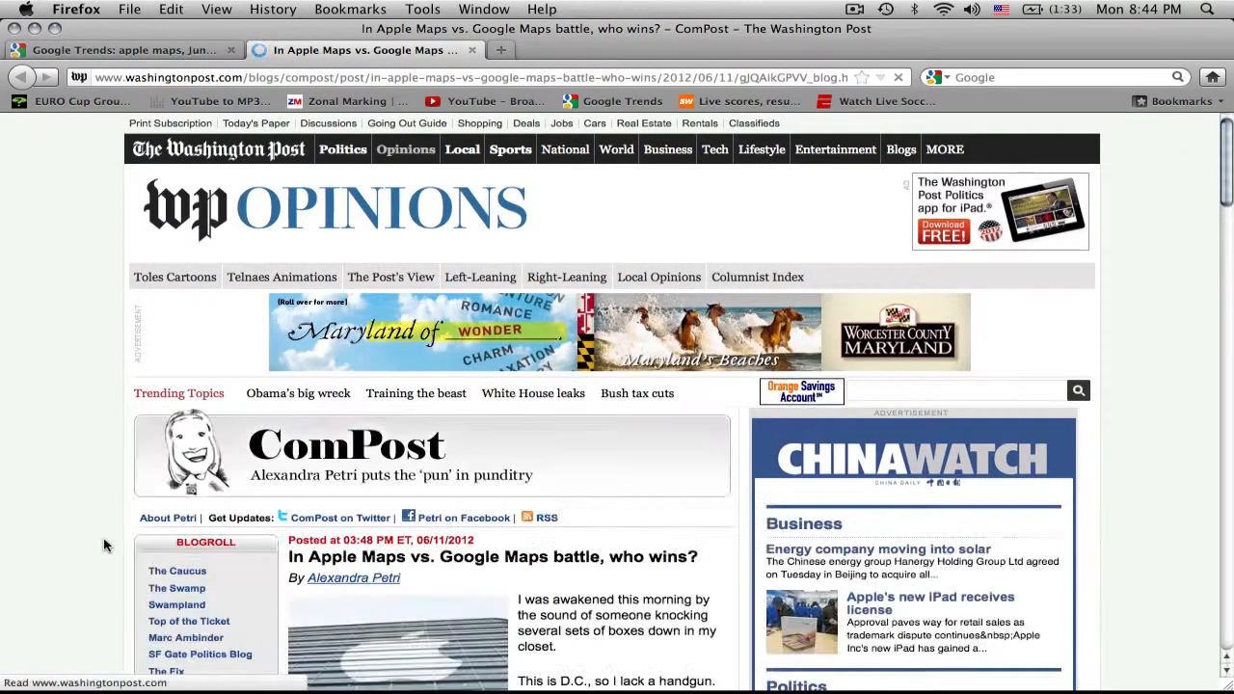
click(125, 50)
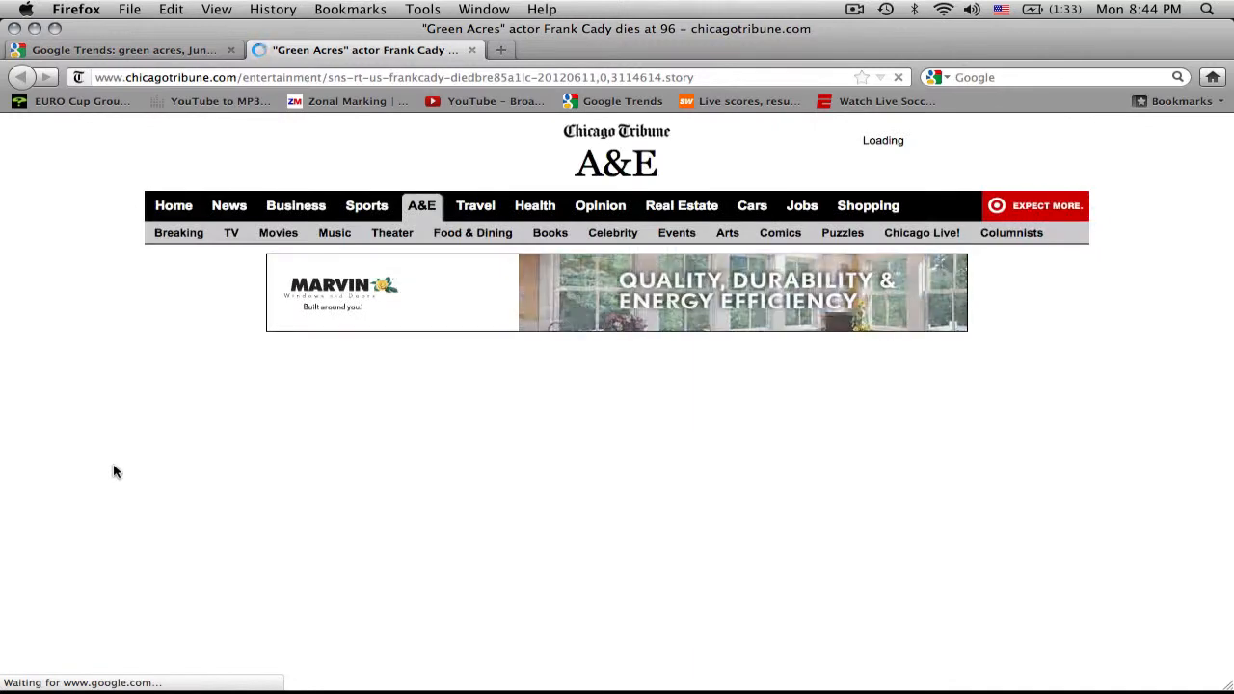
Step: Read the HuffPost Frank Cady article for green acres and move to apple news
click(125, 49)
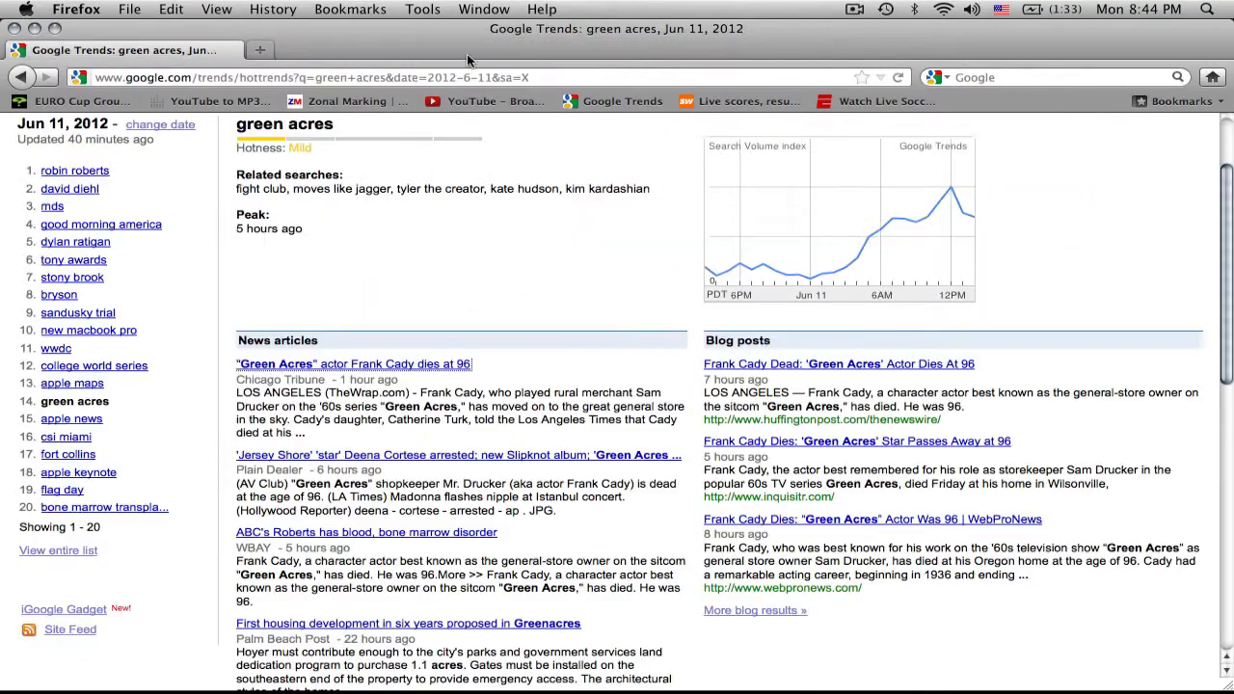
click(837, 364)
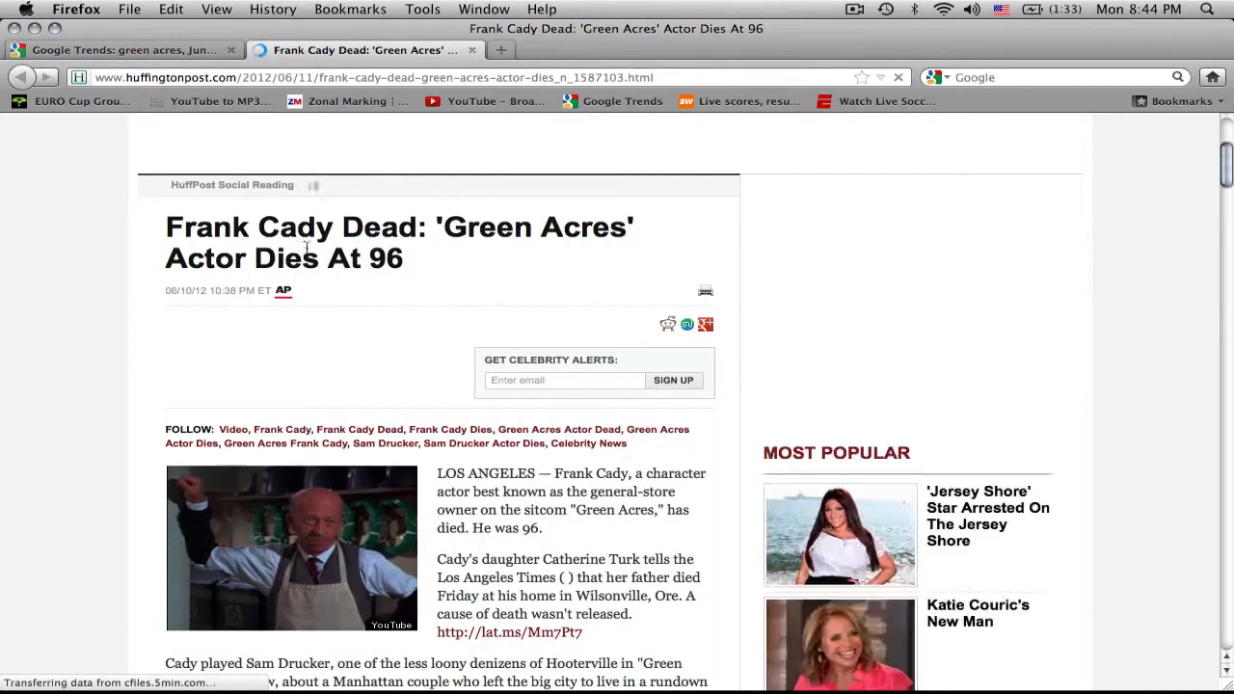
click(125, 49)
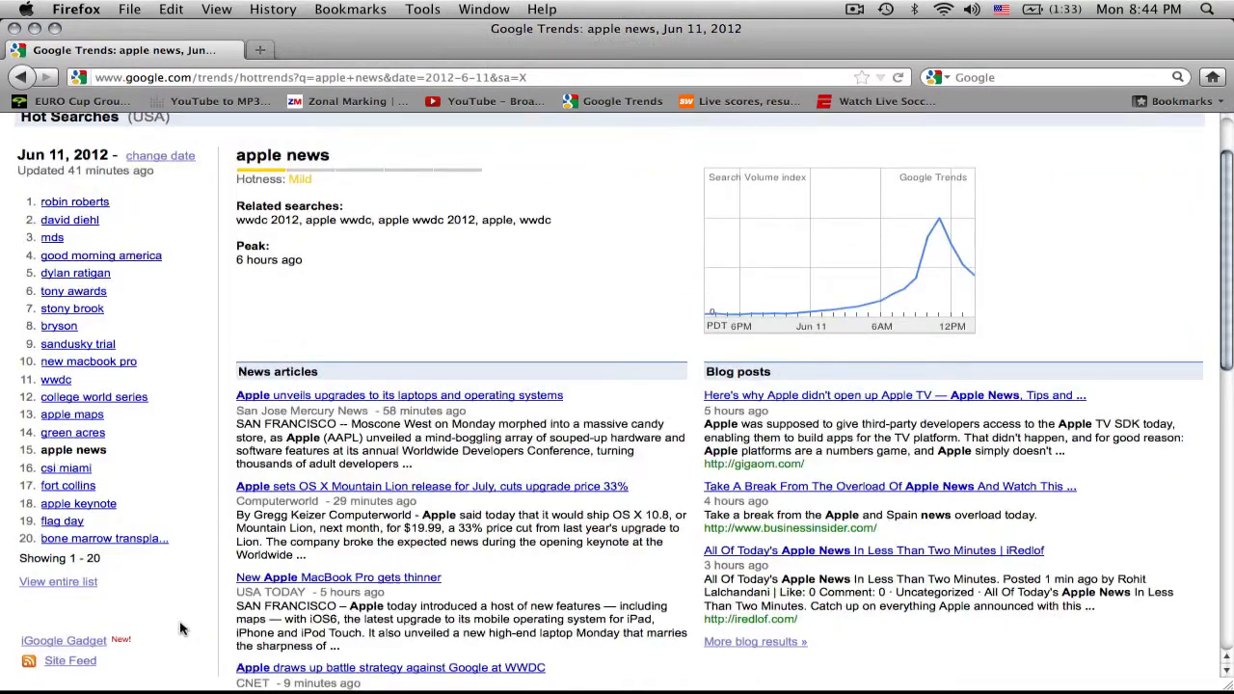
Step: Read and scroll through articles for the apple news and csi miami hot searches
click(398, 394)
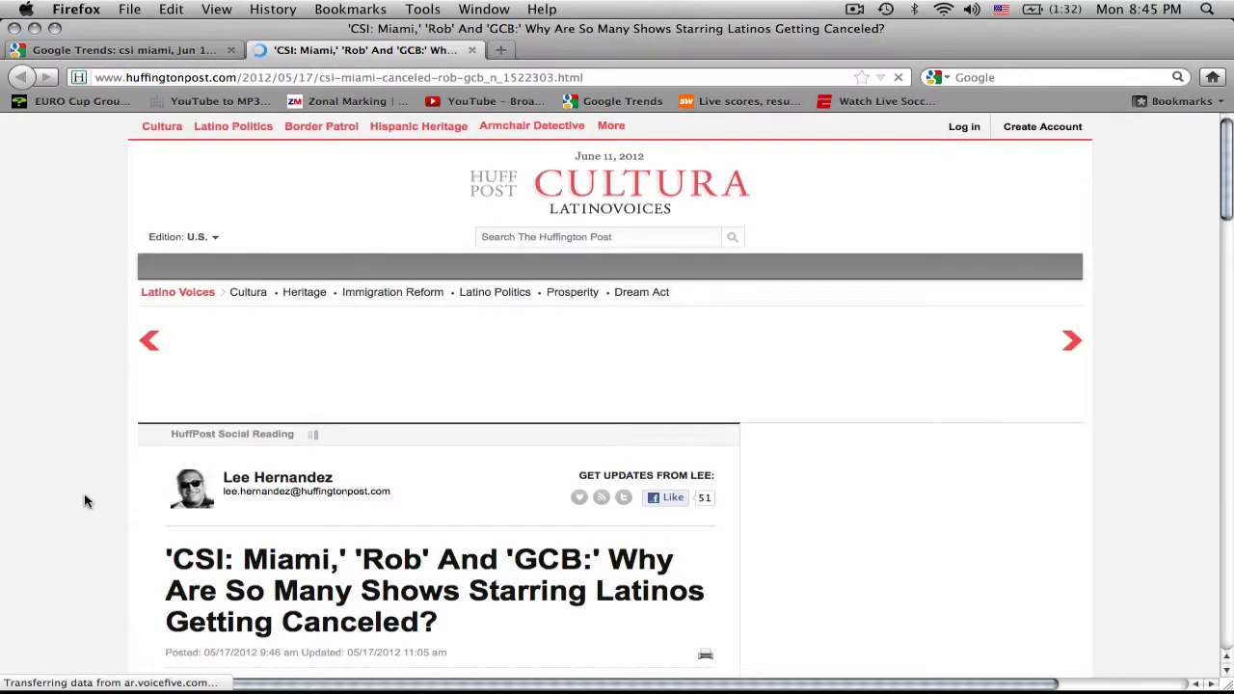
scroll(down, 3)
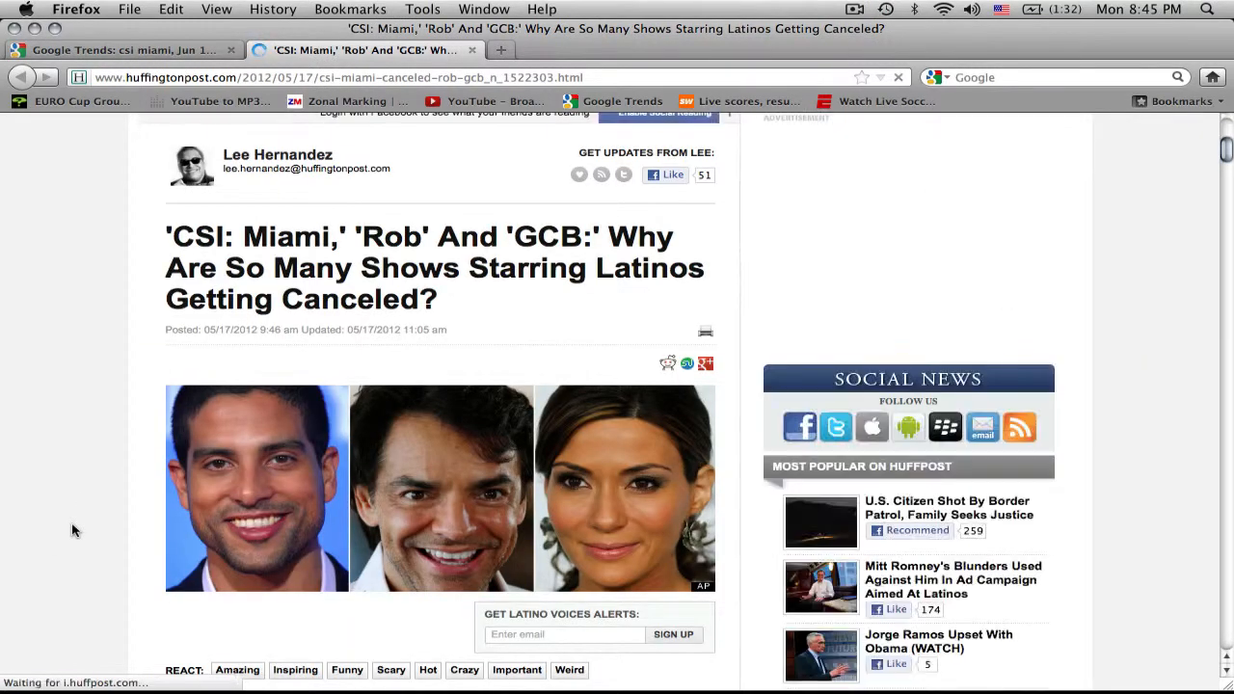
scroll(down, 3)
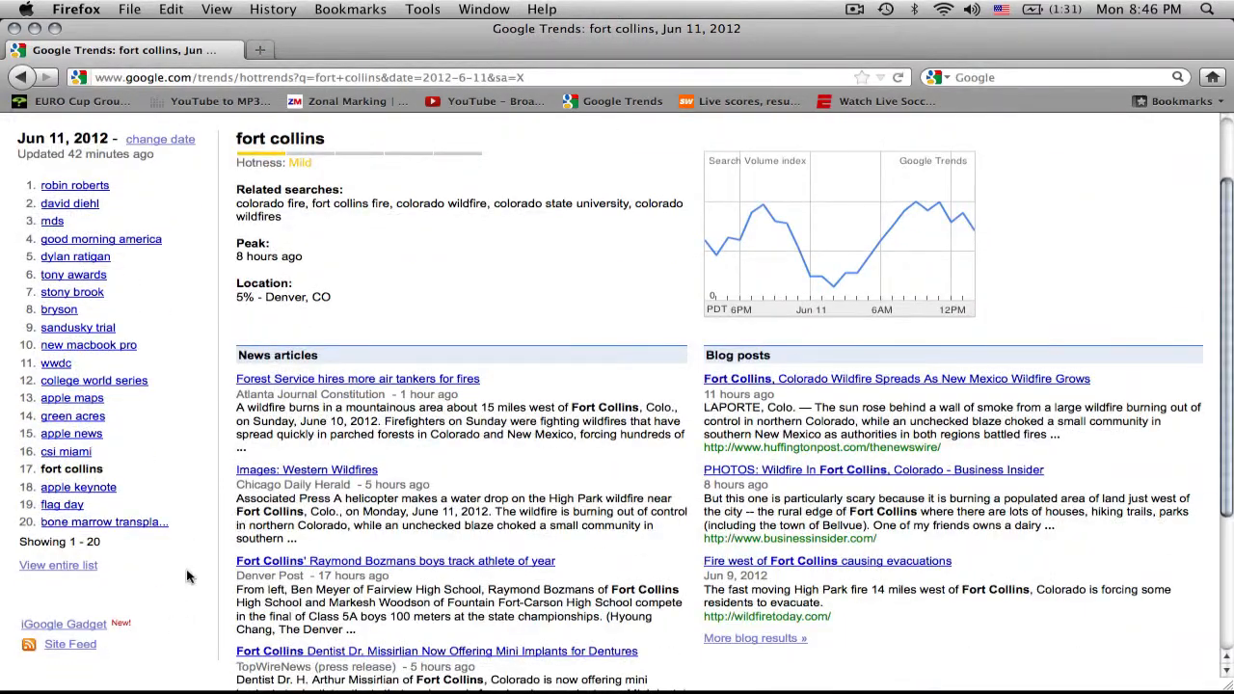
Step: Read and scroll the HuffPost and Business Insider Fort Collins wildfire stories, reaching apple keynote
click(895, 378)
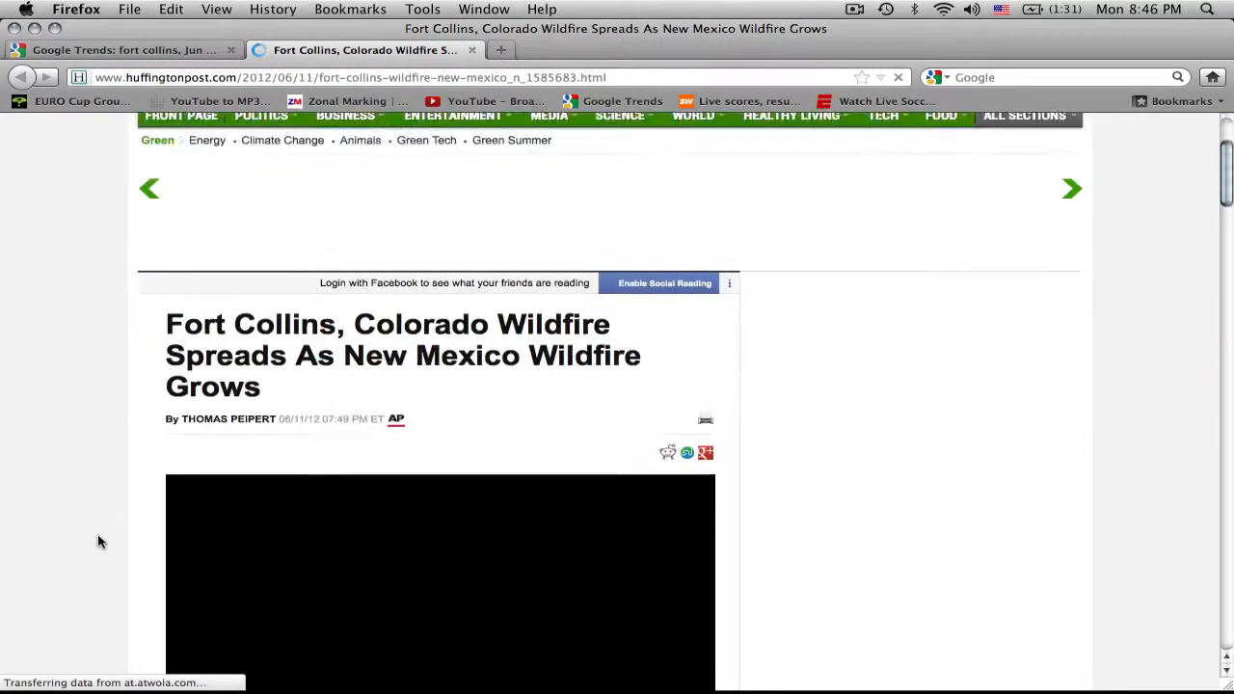
scroll(down, 3)
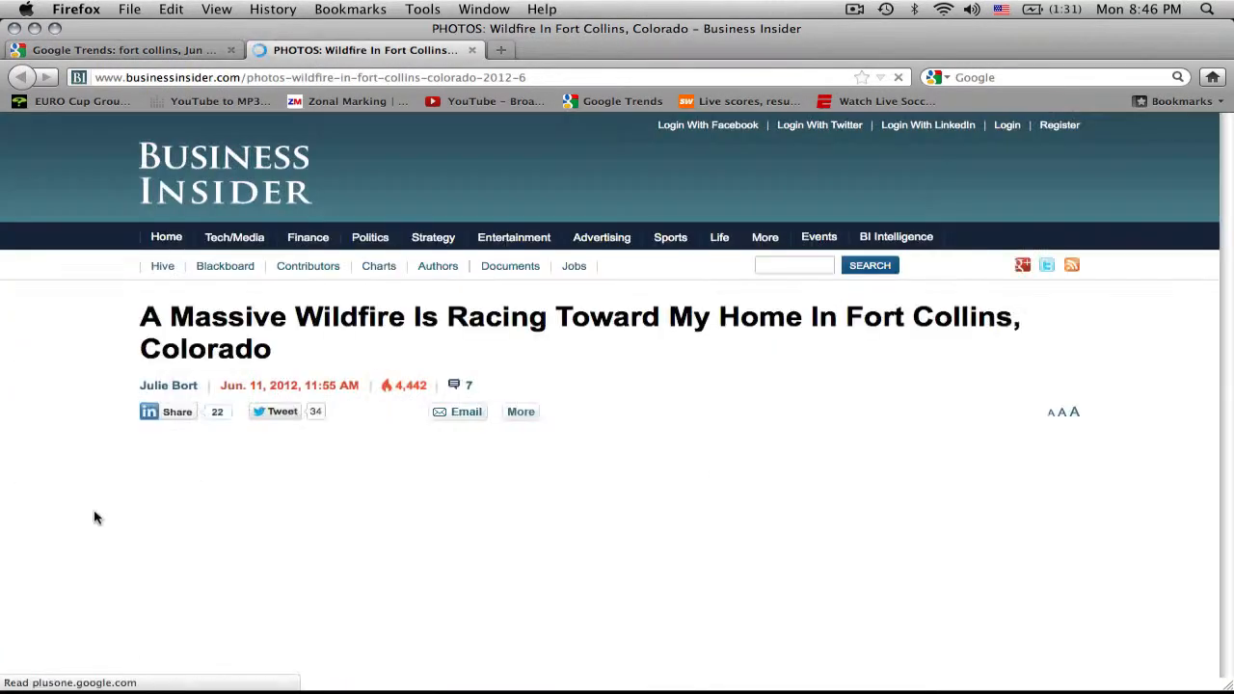
scroll(down, 3)
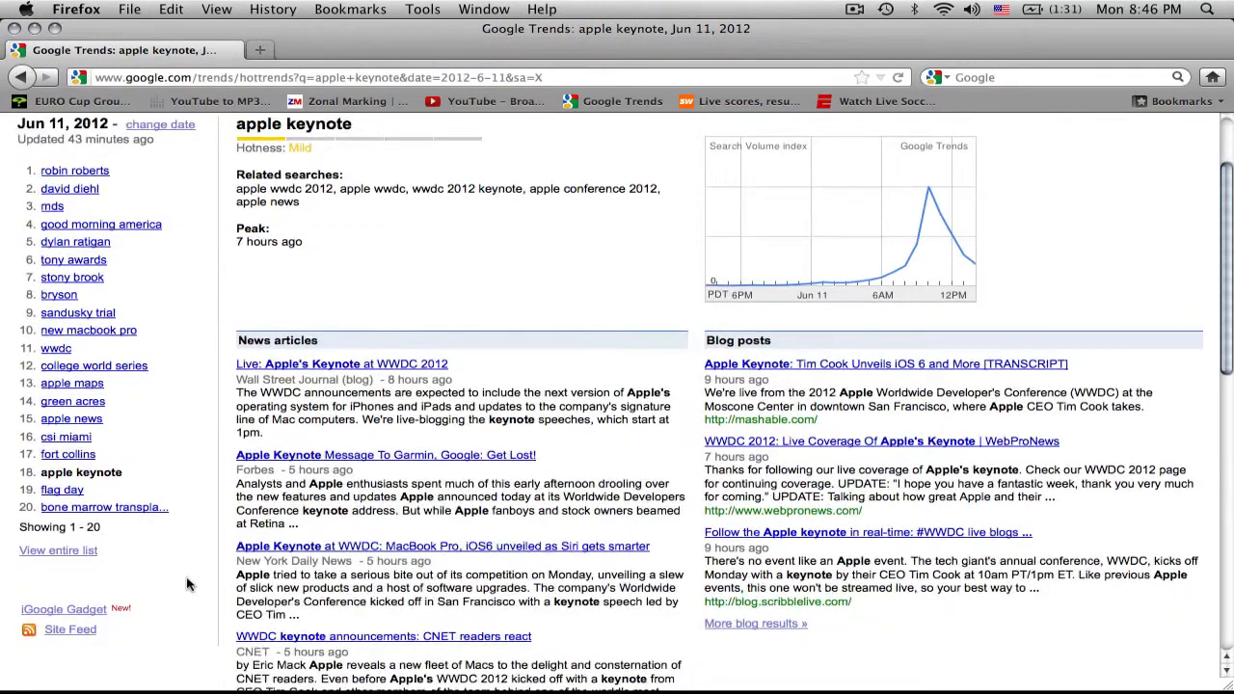
click(340, 364)
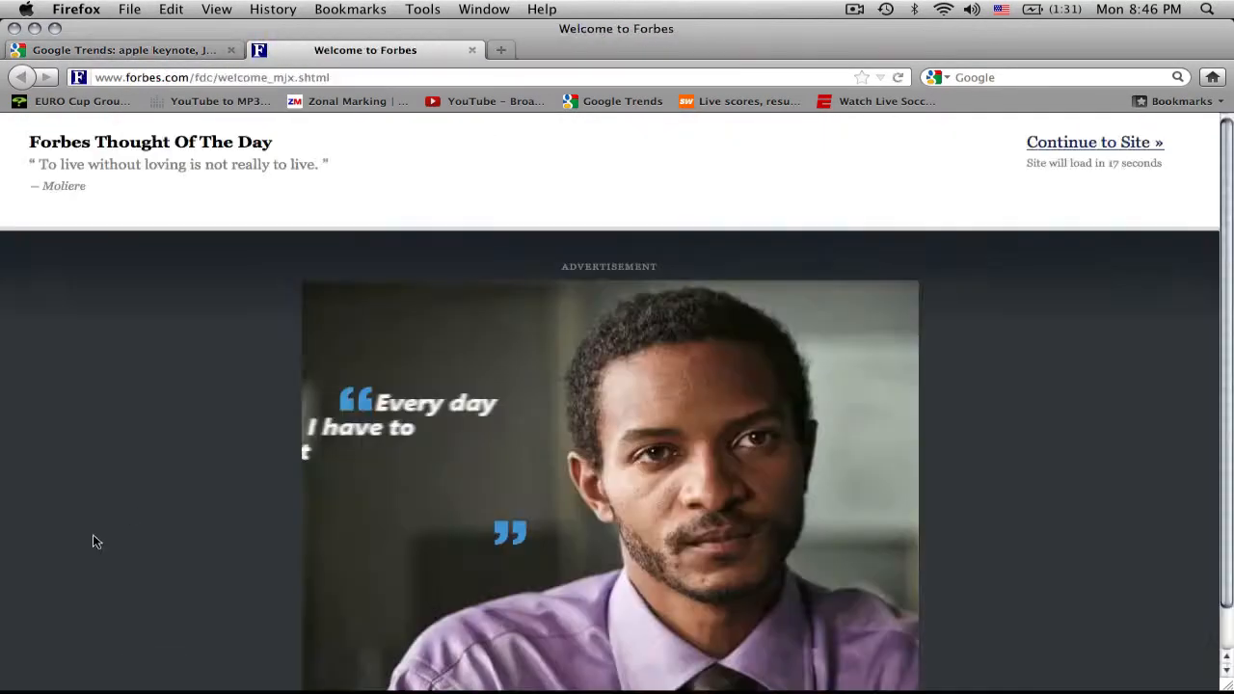
Step: Read the Forbes apple keynote, Patch flag day and TVNewser bone marrow transplant articles
click(1094, 142)
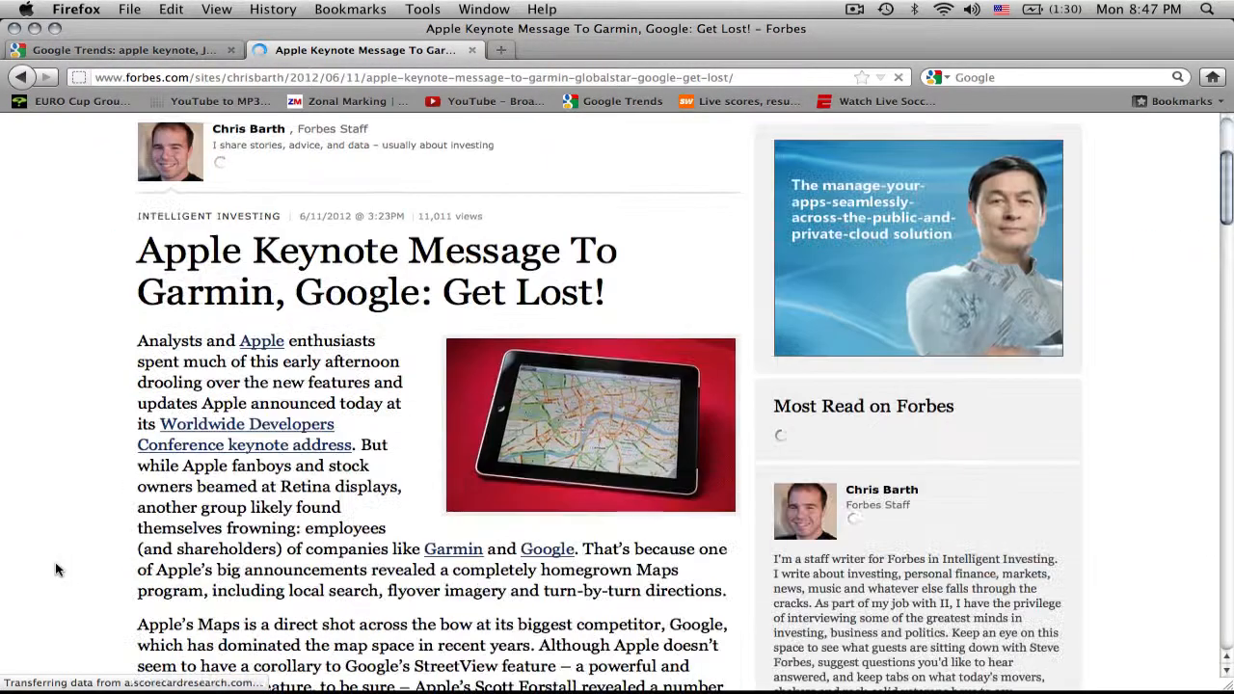
click(130, 49)
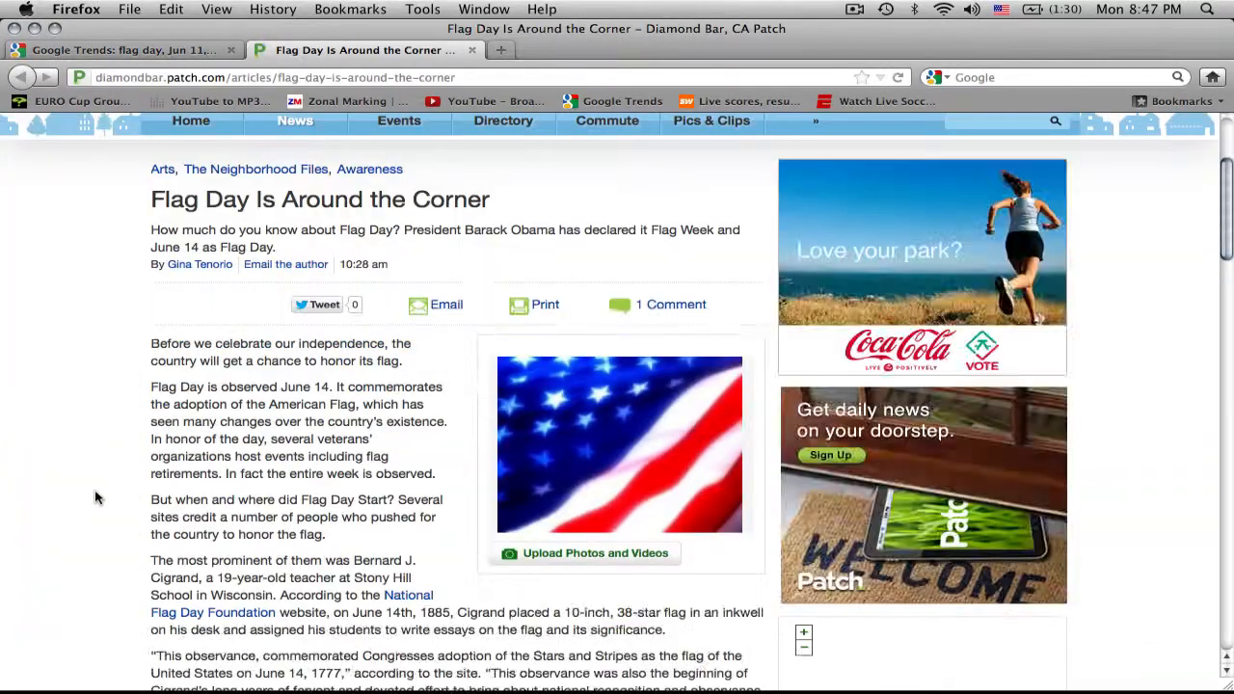
click(125, 49)
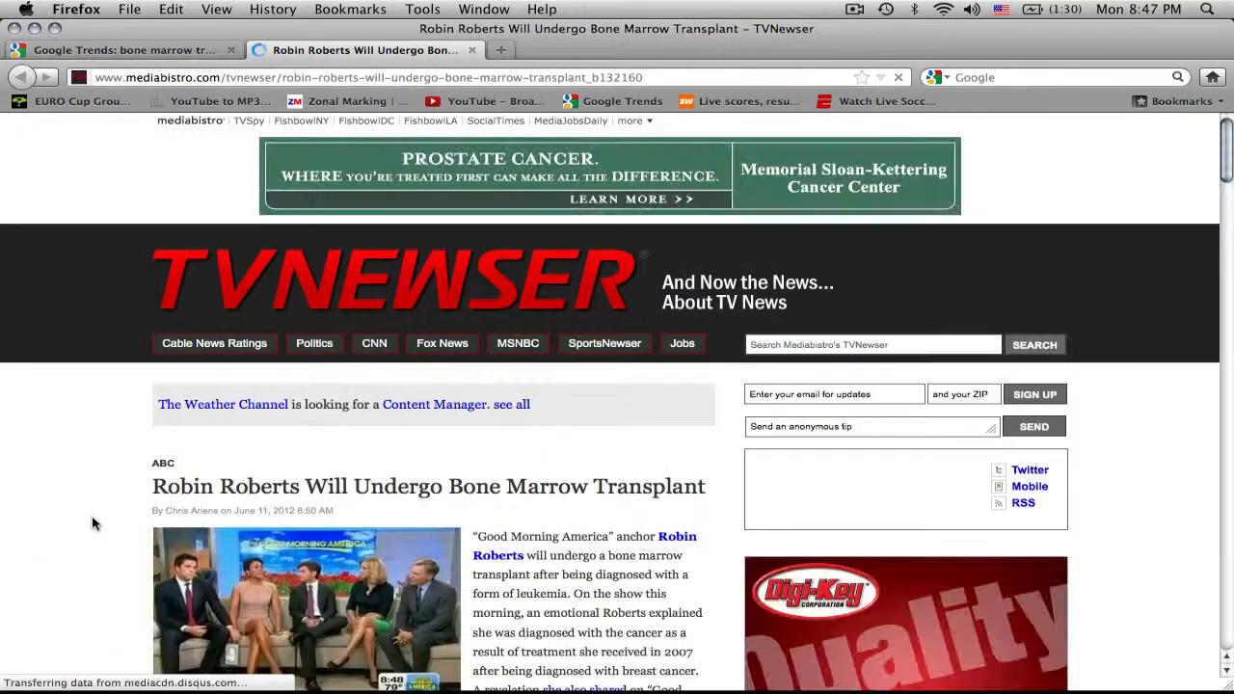
click(123, 49)
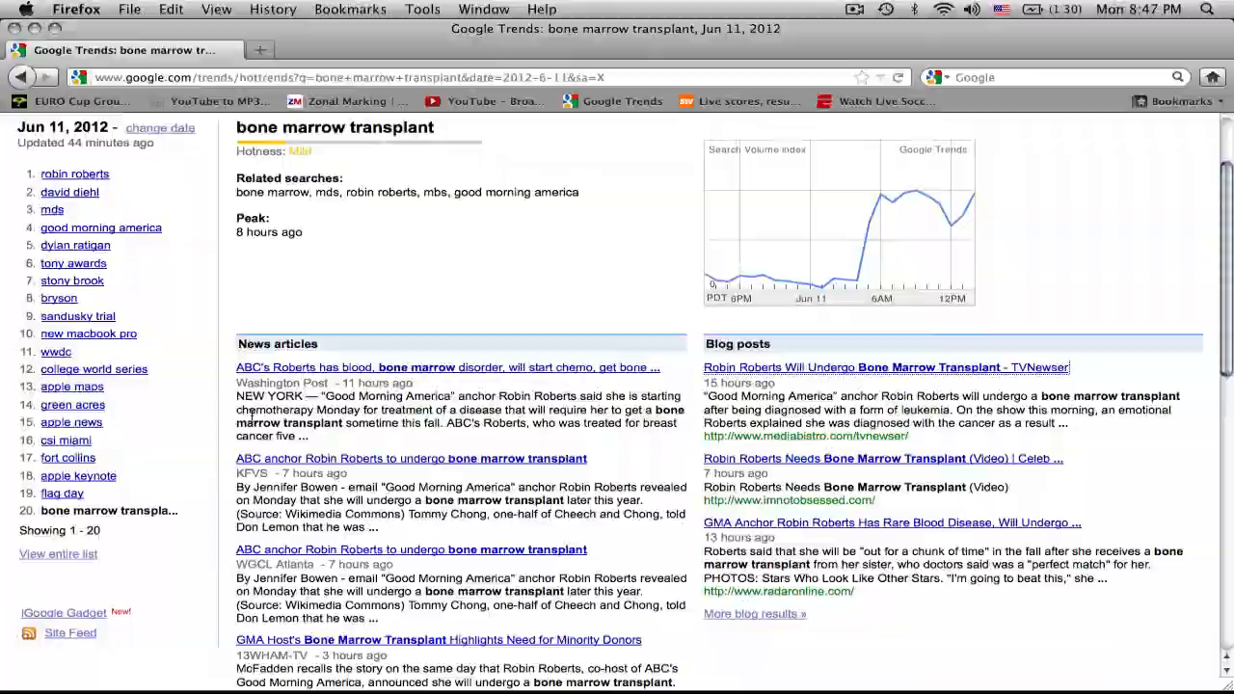